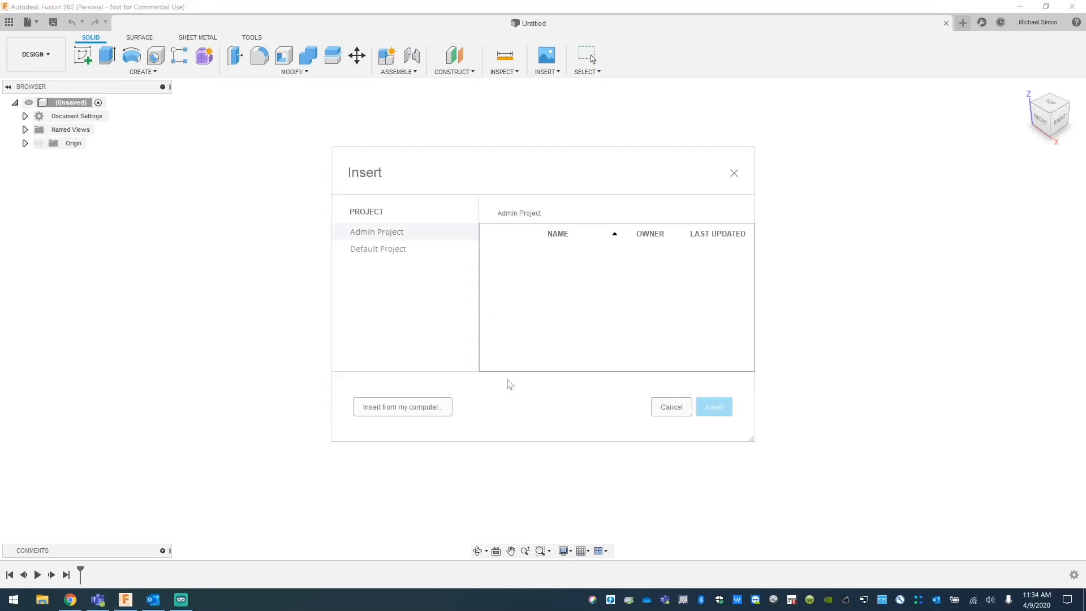
Insert the C10_Emblem photo from this computer as a canvas on the XY plane
left_click(402, 406)
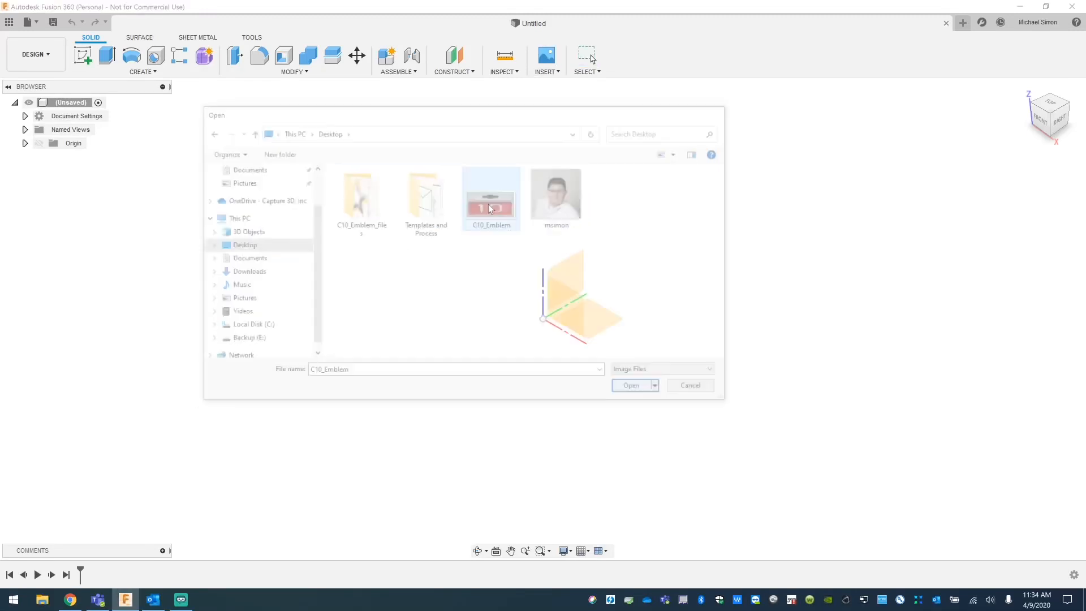
left_click(630, 384)
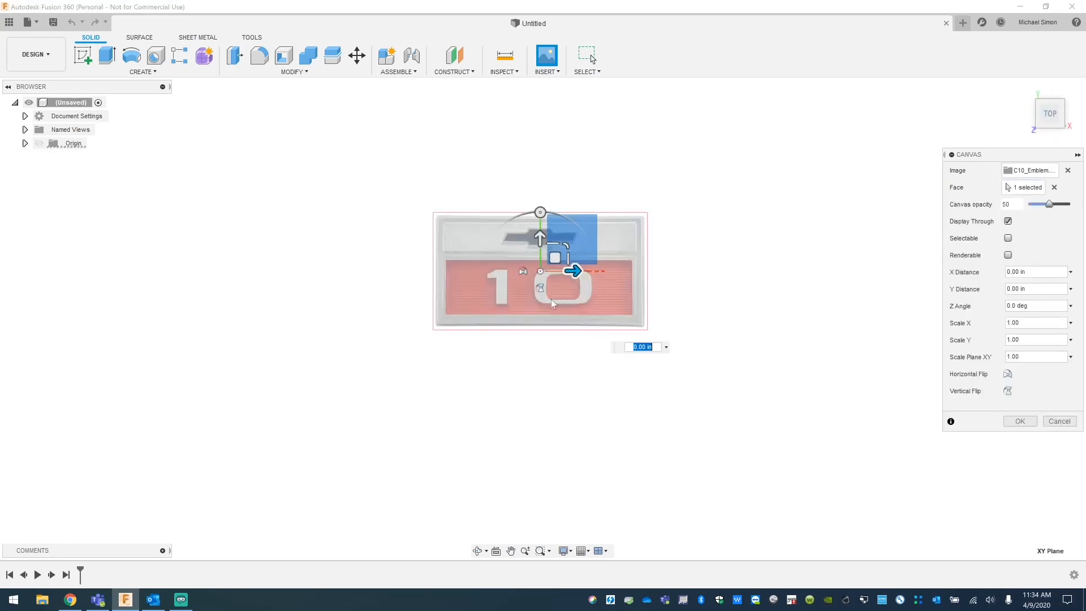
left_click(1019, 421)
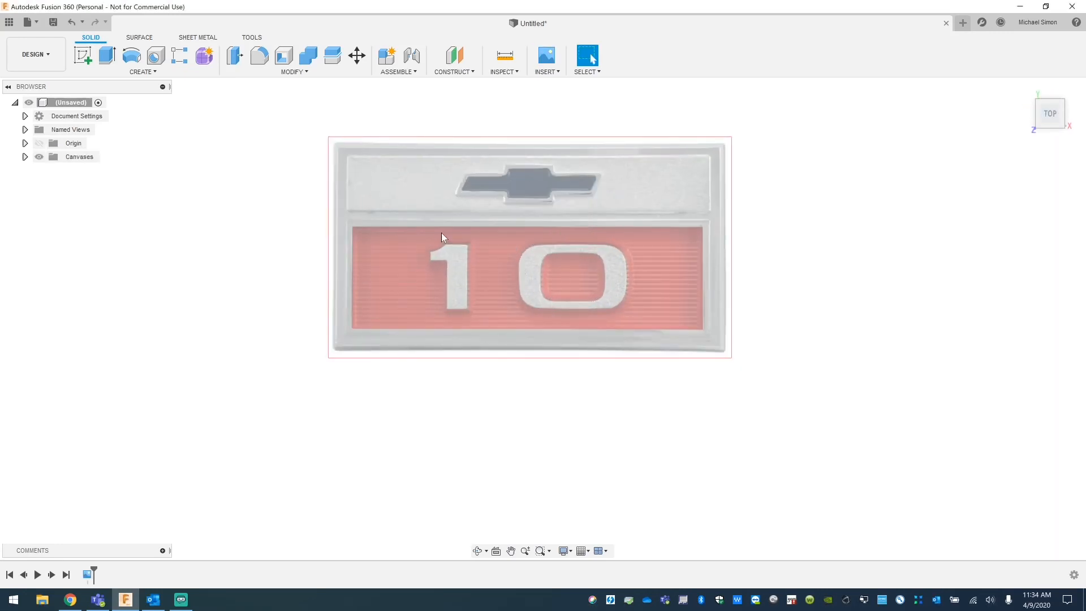
Start calibrating the emblem canvas to real size
right_click(96, 170)
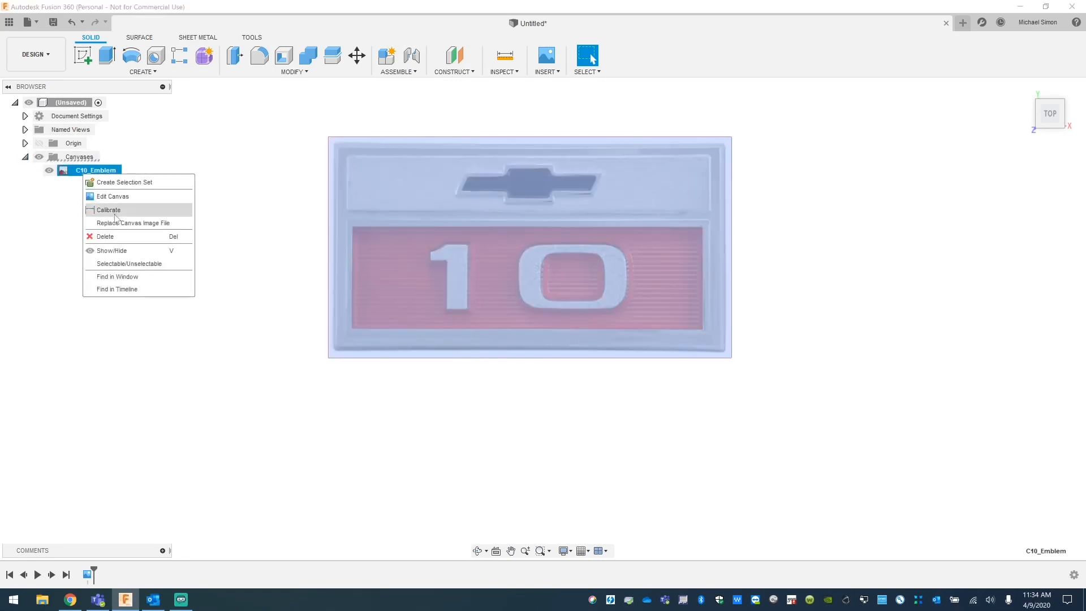
left_click(109, 210)
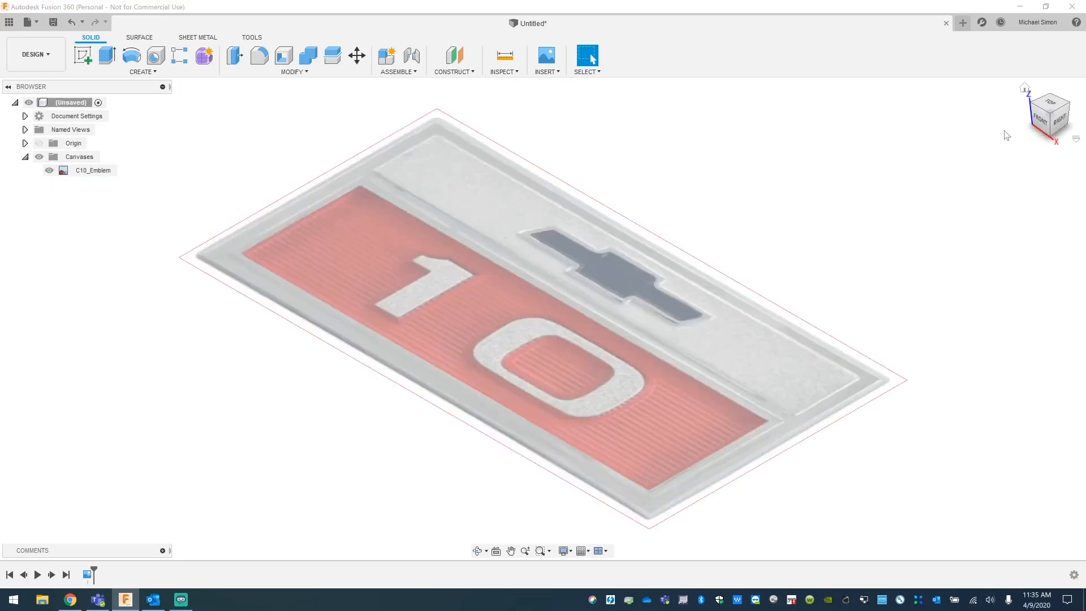
Create a thin Box base plate covering the whole emblem photo, viewed from the top
left_click(141, 64)
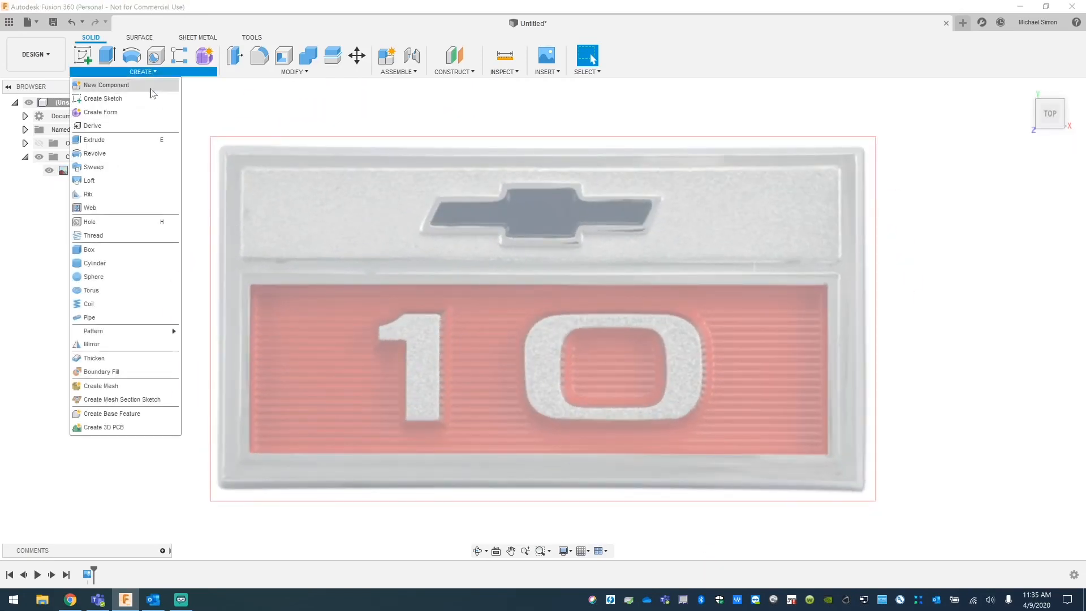
left_click(102, 98)
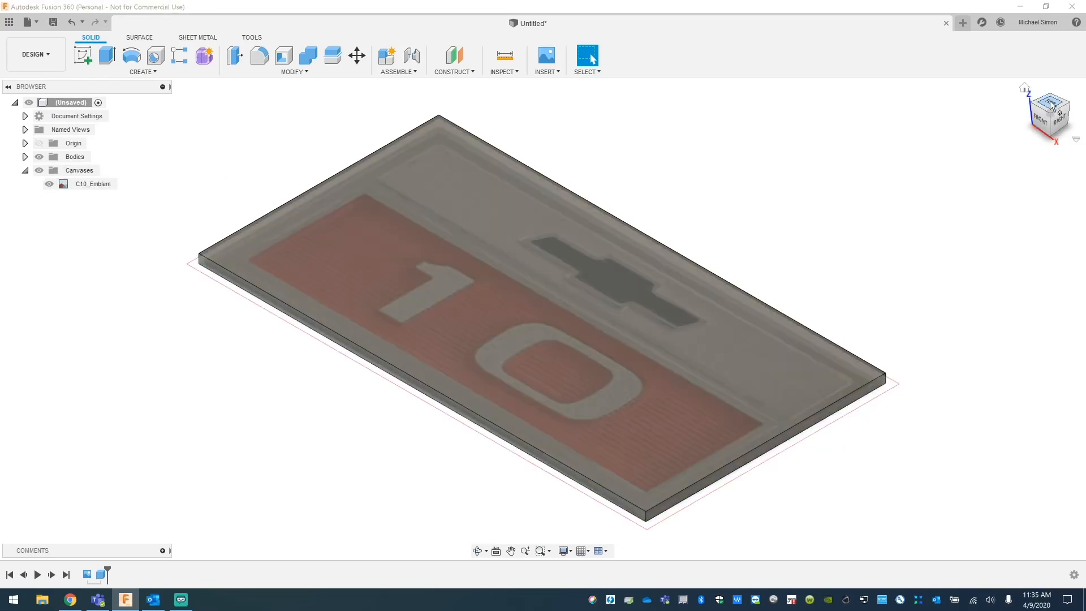
left_click(1047, 104)
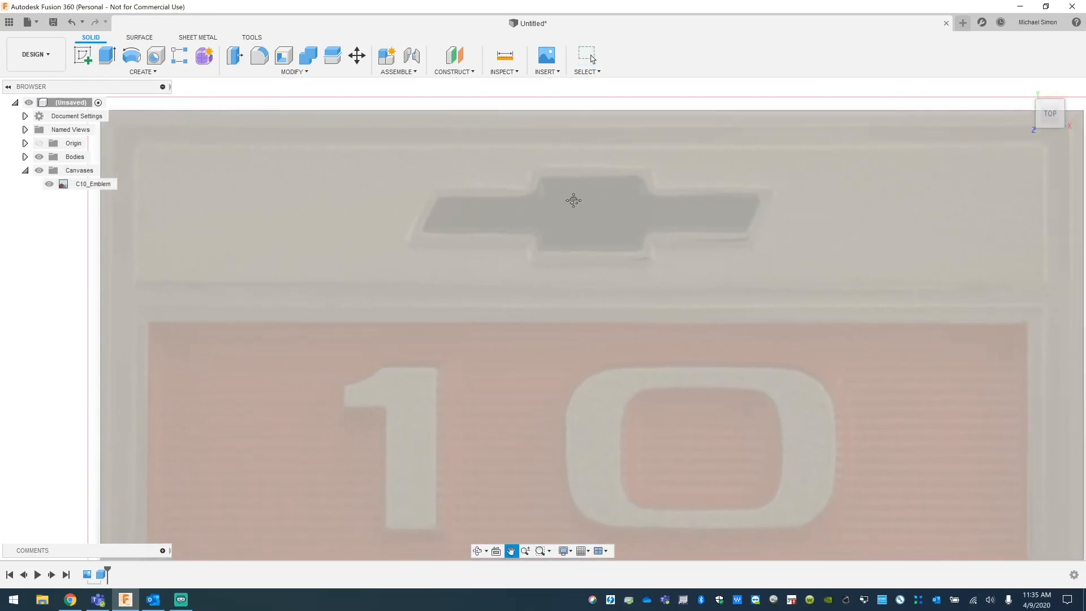
Add a raised Box panel on the plate face over the upper bowtie section
left_click(142, 71)
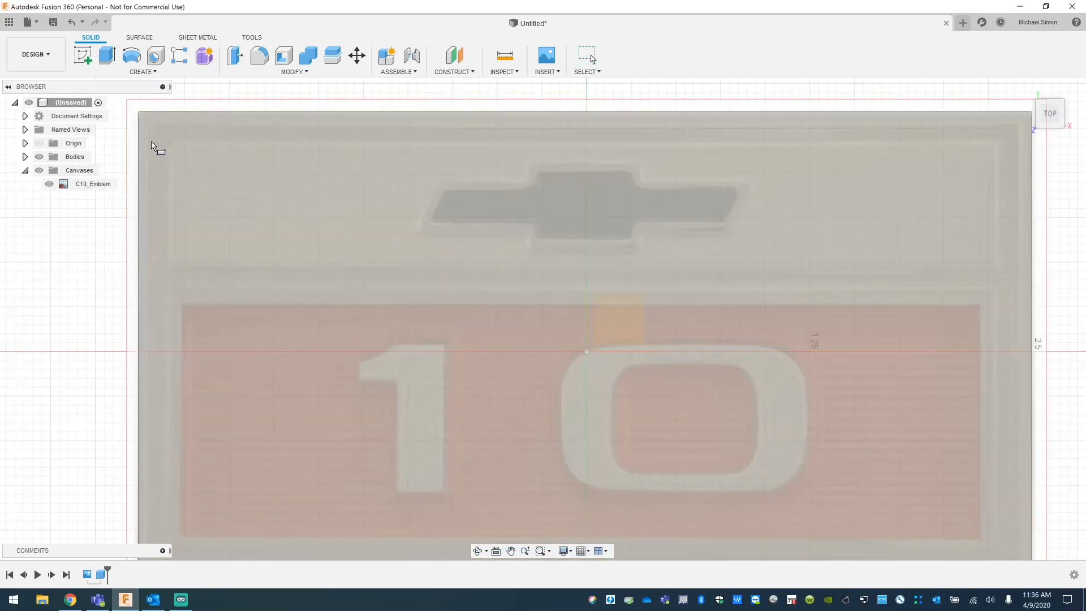
mouse_move(261, 152)
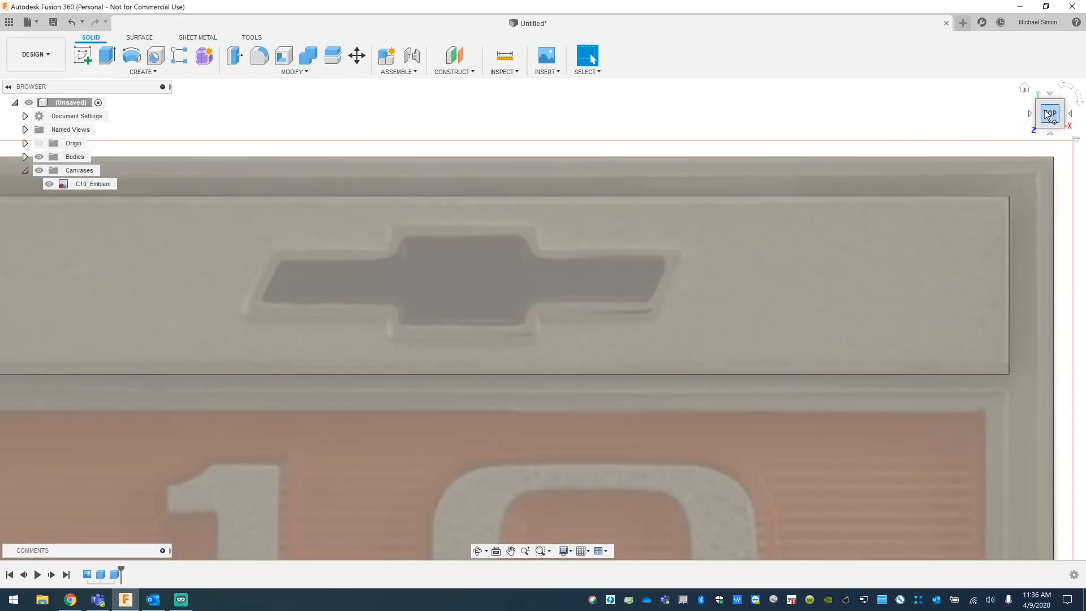
left_click(1049, 113)
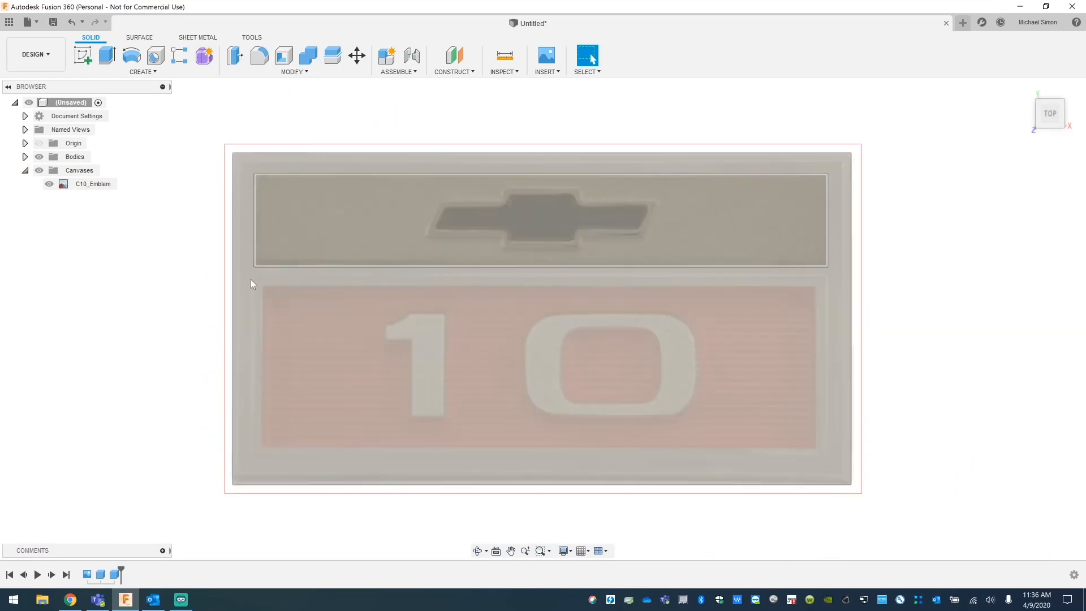
Add a 4.638 × 1.465 in, 0.05 in tall joined Box panel over the lower red area
left_click(140, 60)
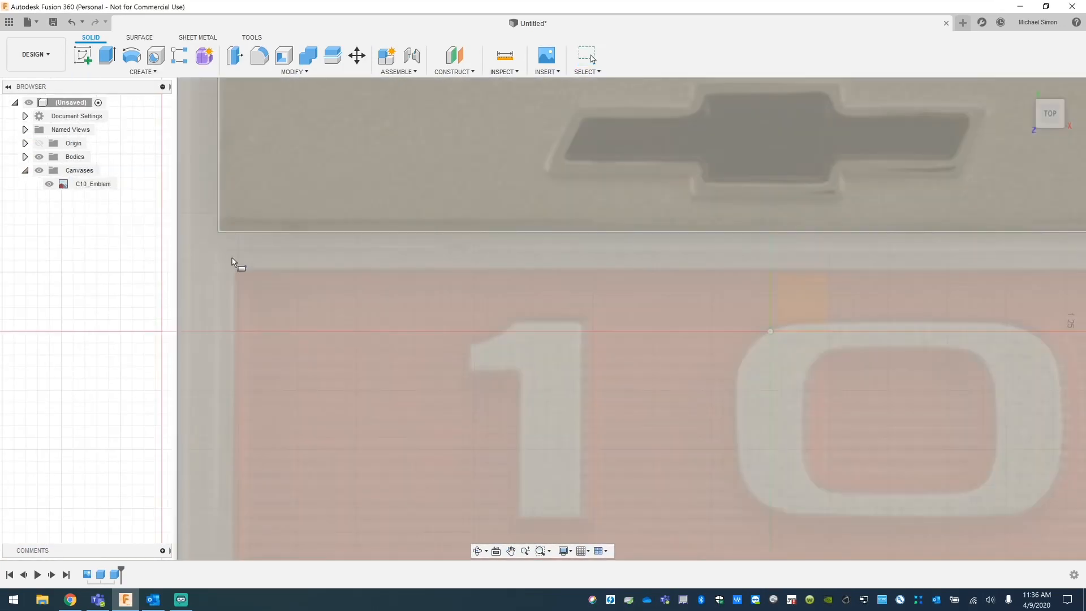
left_click(81, 55)
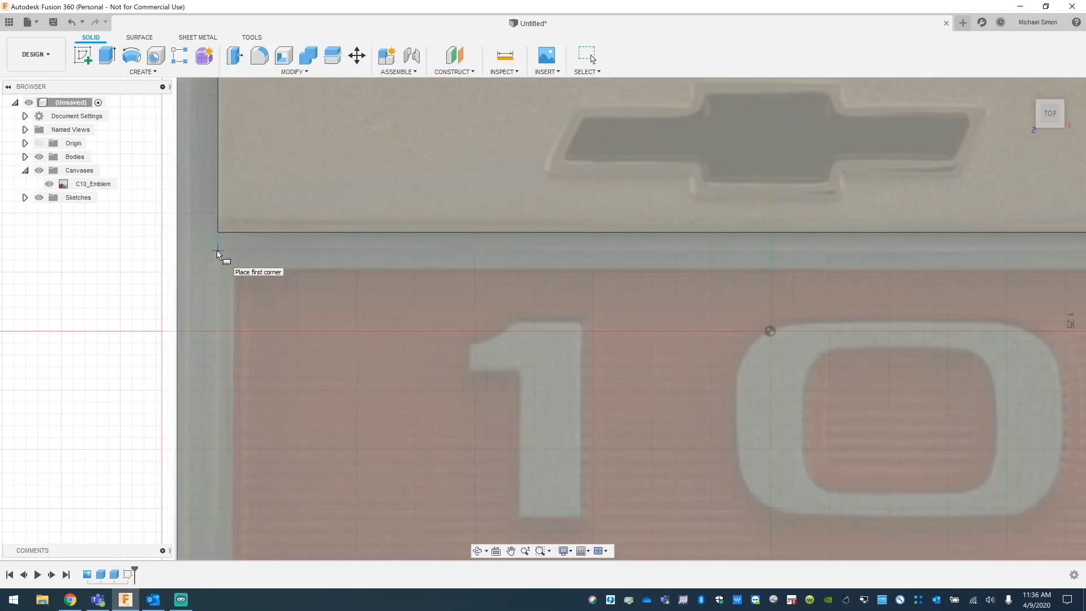
left_click(218, 252)
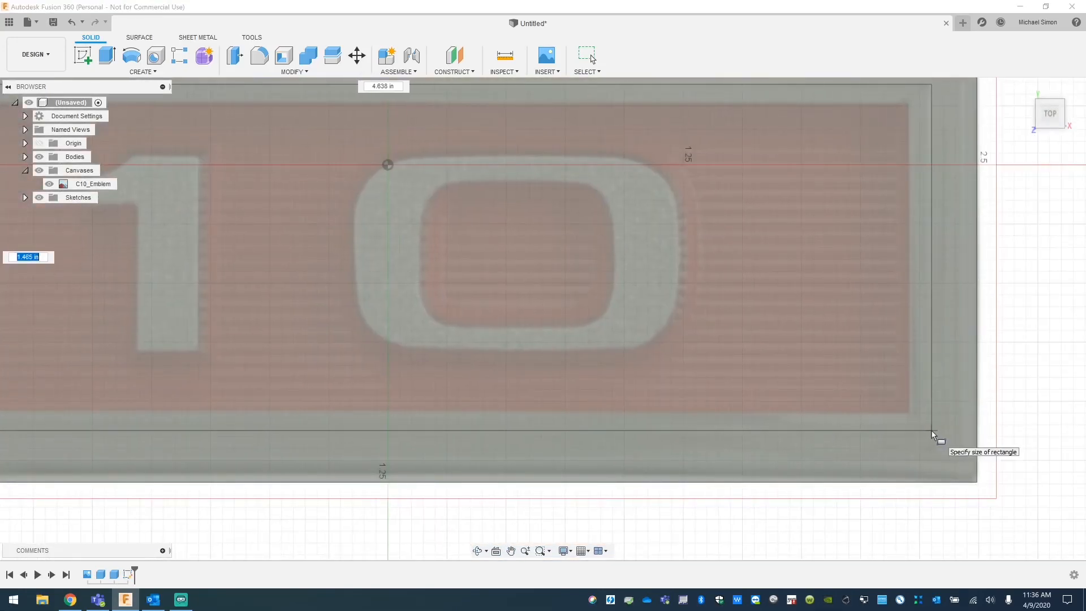
left_click(933, 436)
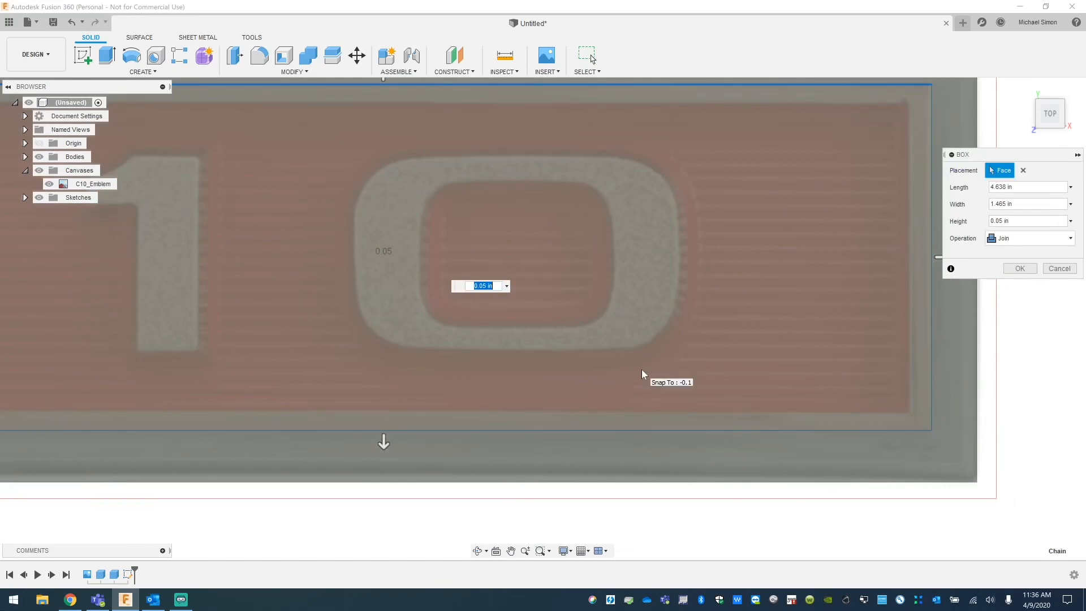
left_click(1059, 268)
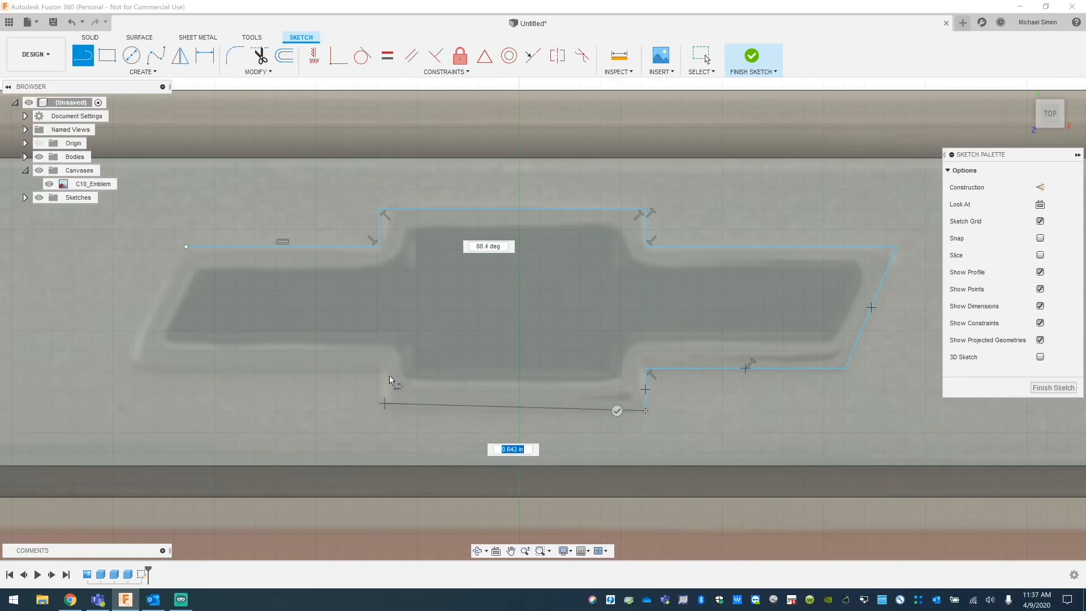
Close the traced outer bowtie outline in the sketch on the upper panel
left_click(379, 369)
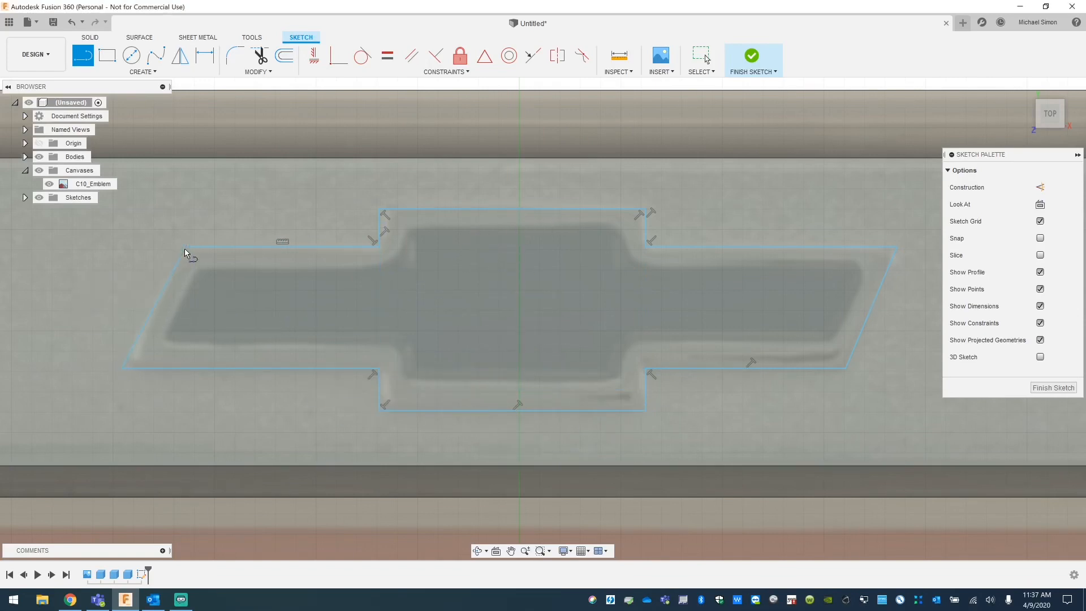
mouse_move(197, 270)
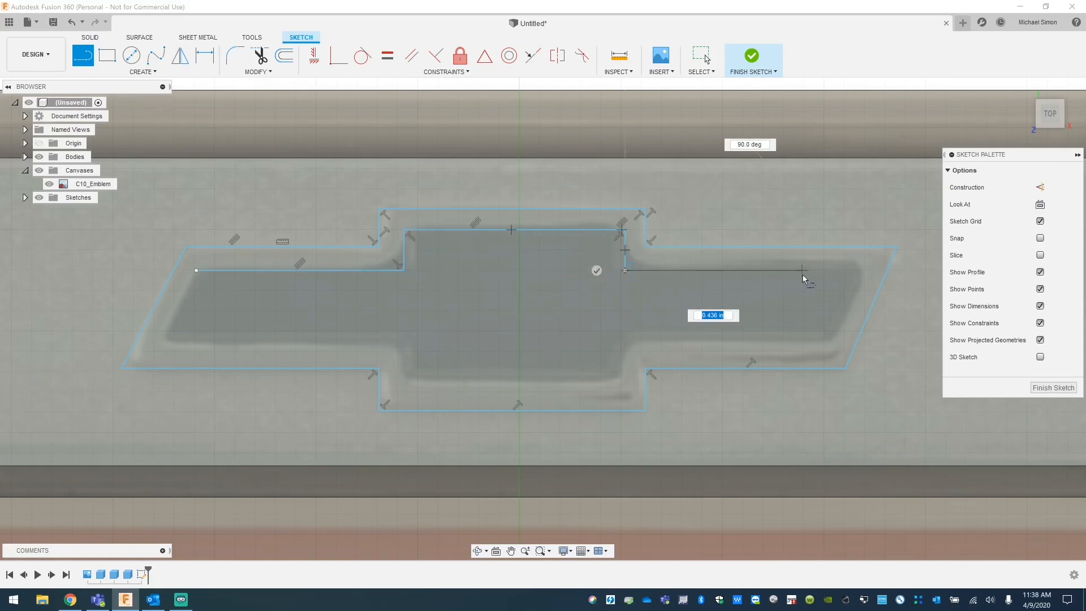
mouse_move(858, 270)
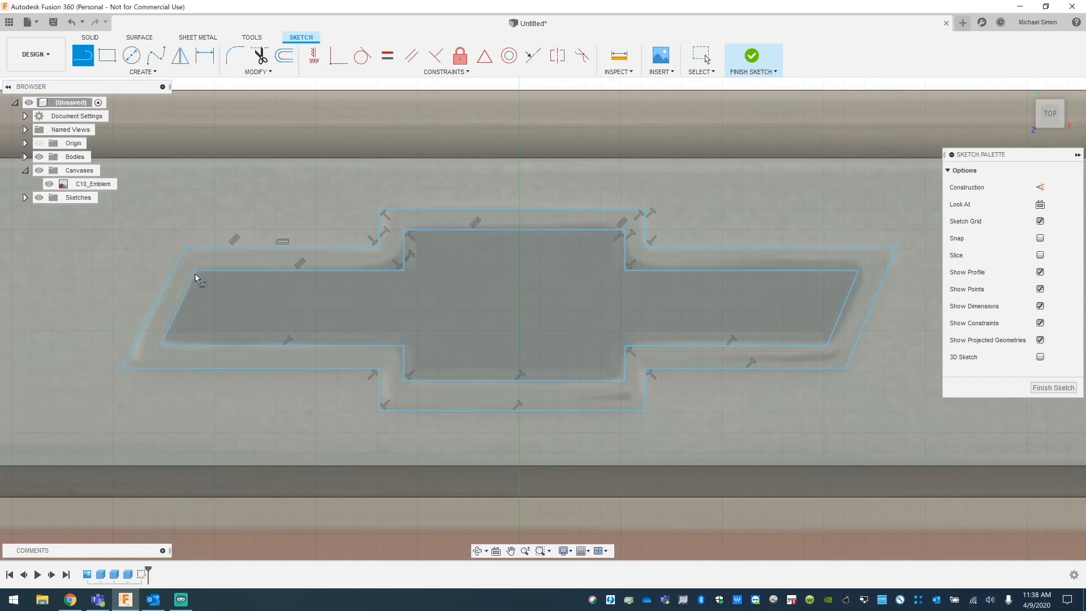
Finish the bowtie sketch and toggle the emblem photo to check the raised outline
left_click(753, 54)
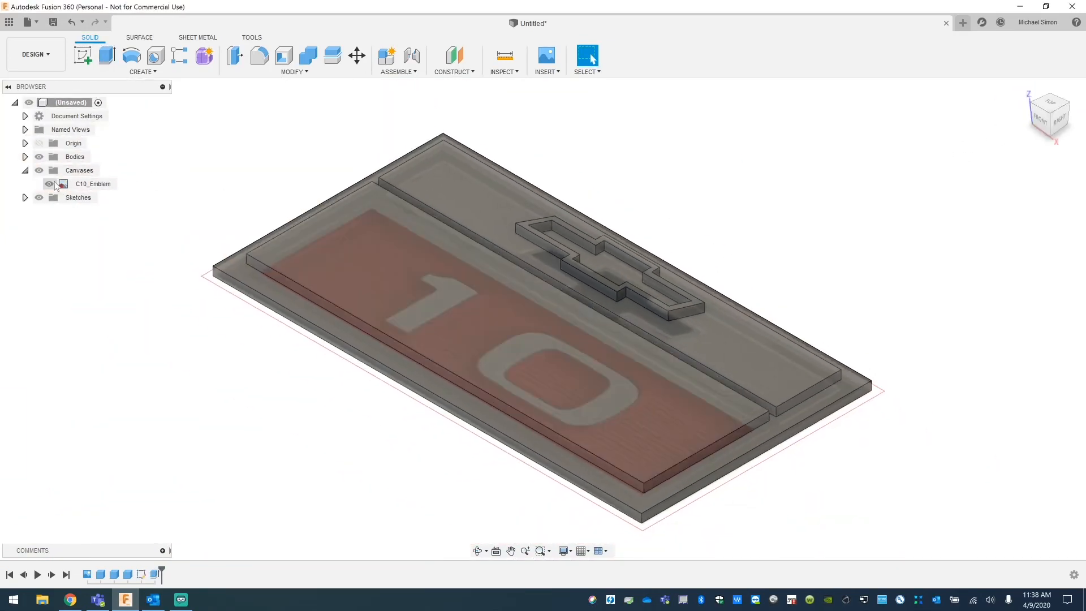
left_click(48, 183)
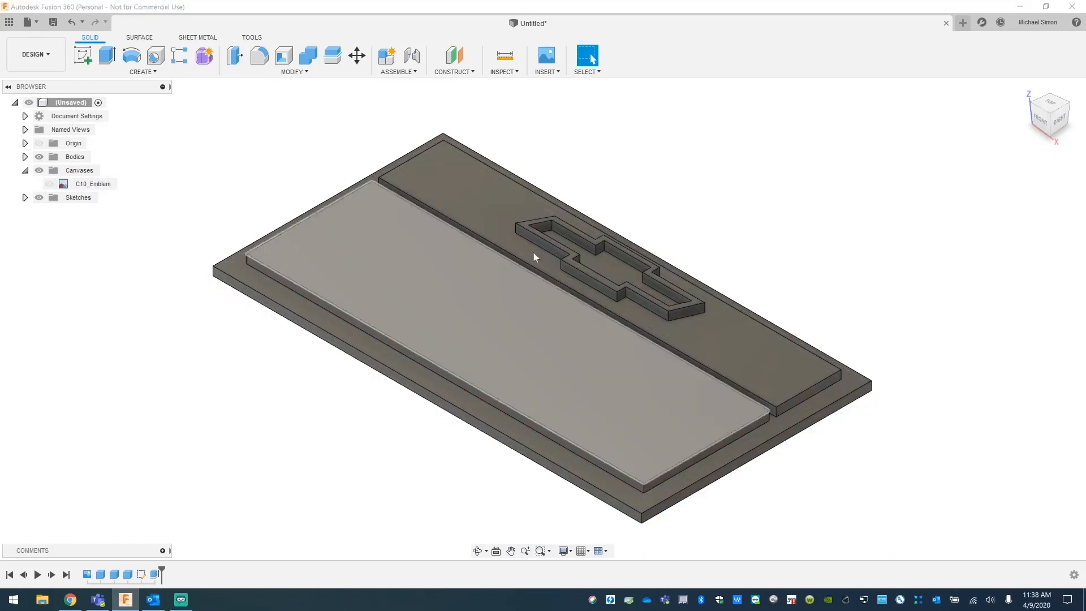
left_click(1047, 113)
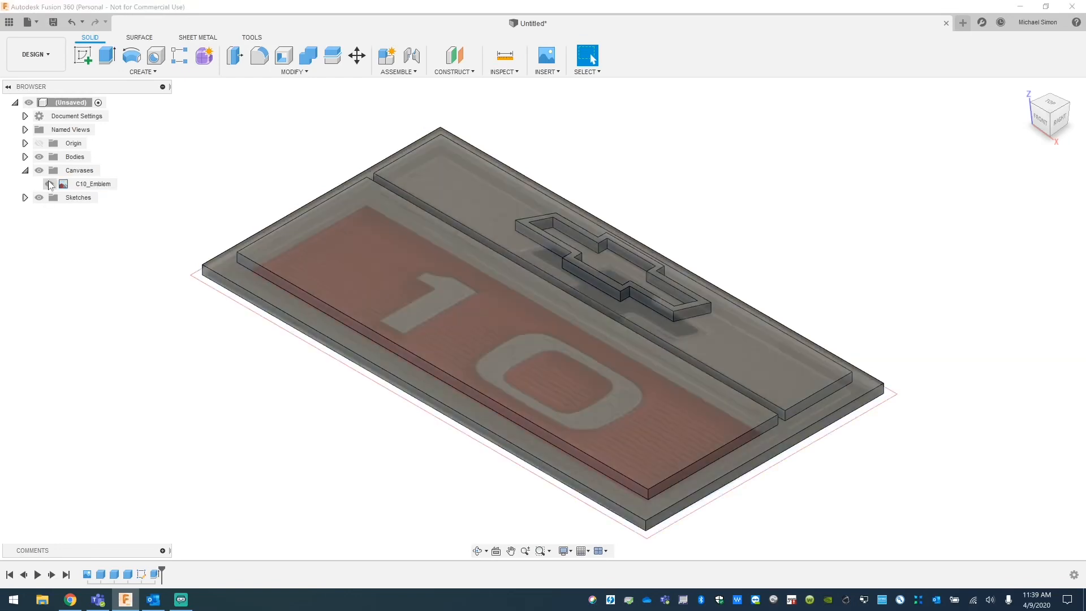
left_click(1050, 104)
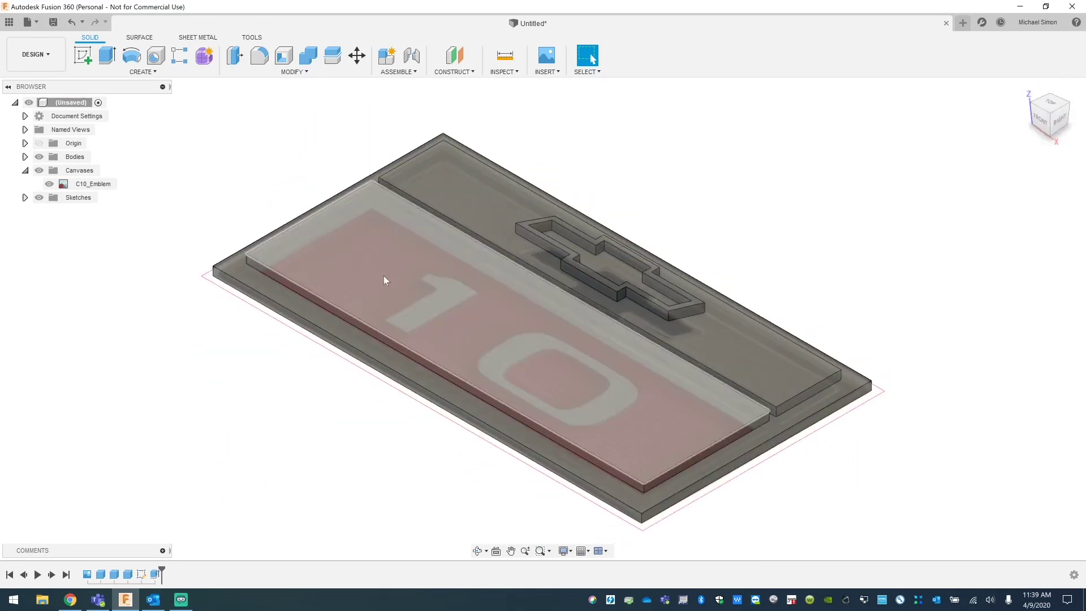
Shell the lower panel's top face into a tray with a 0.10 in rim
right_click(385, 280)
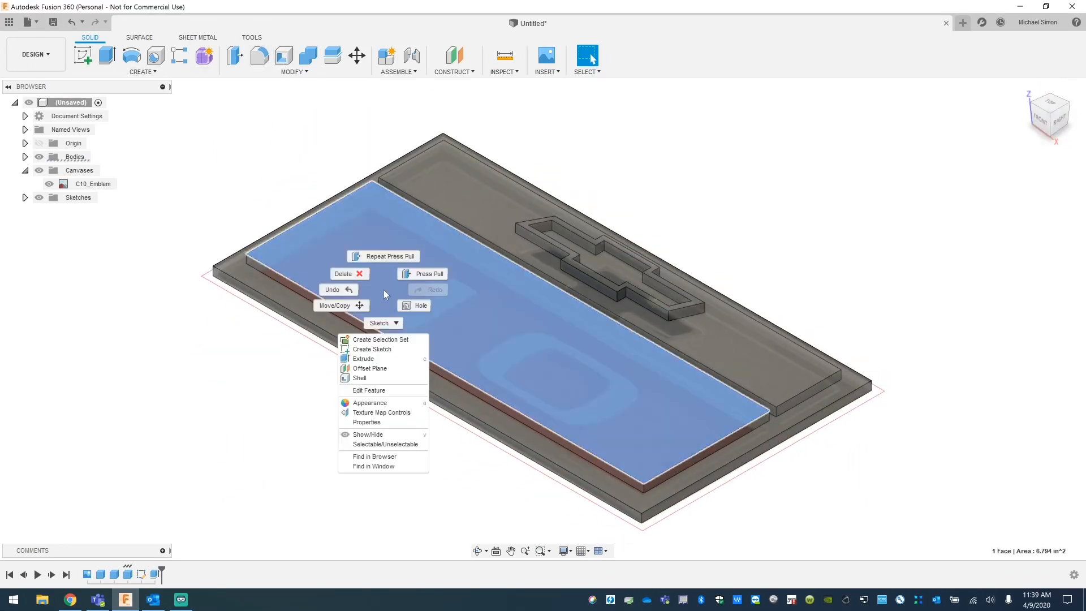
left_click(358, 378)
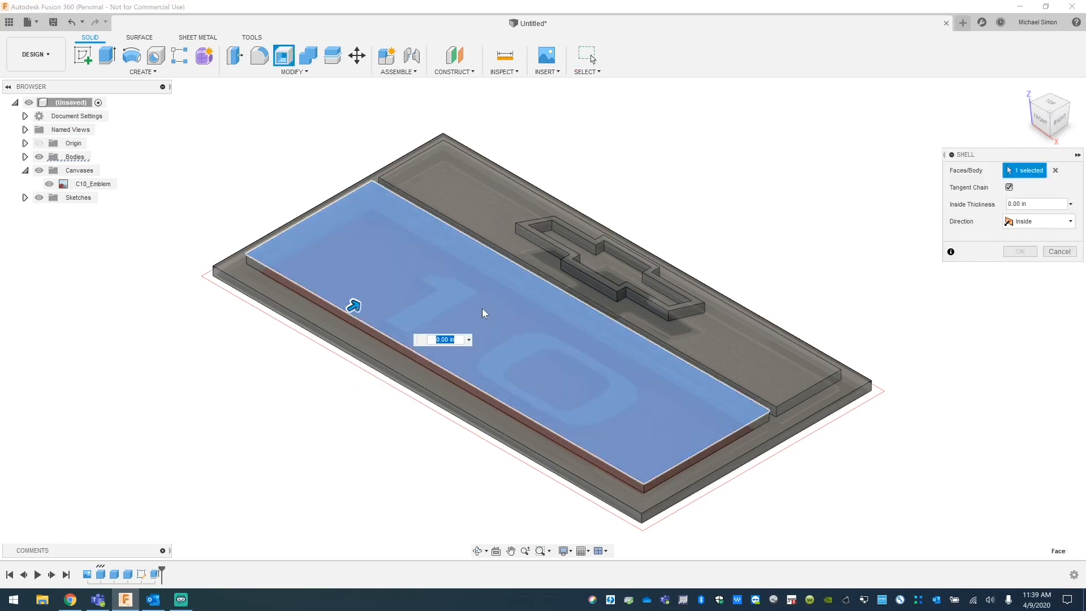
type("0.05")
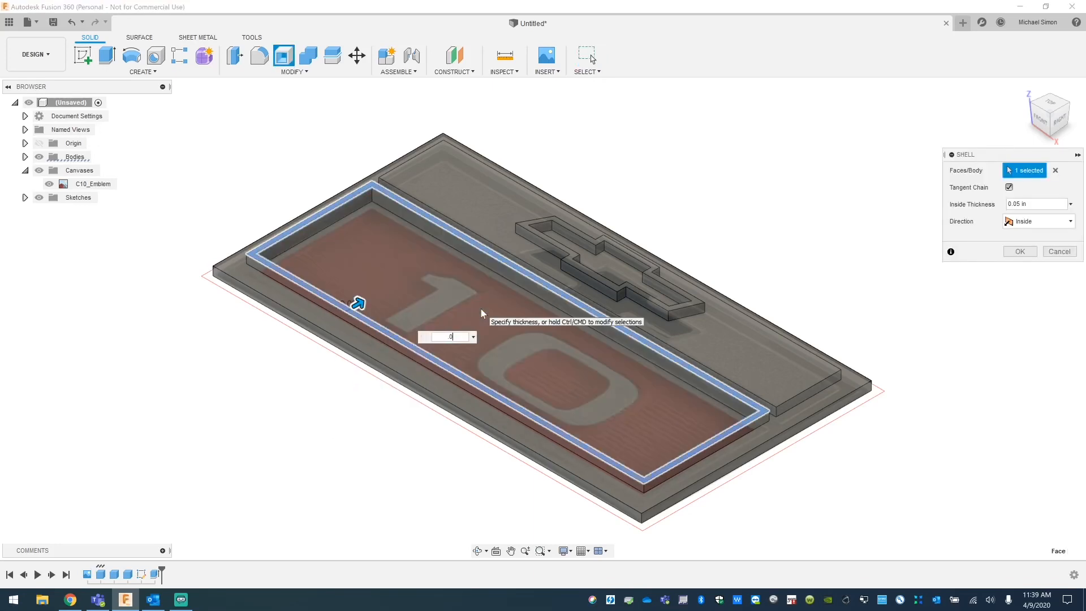
type(".10")
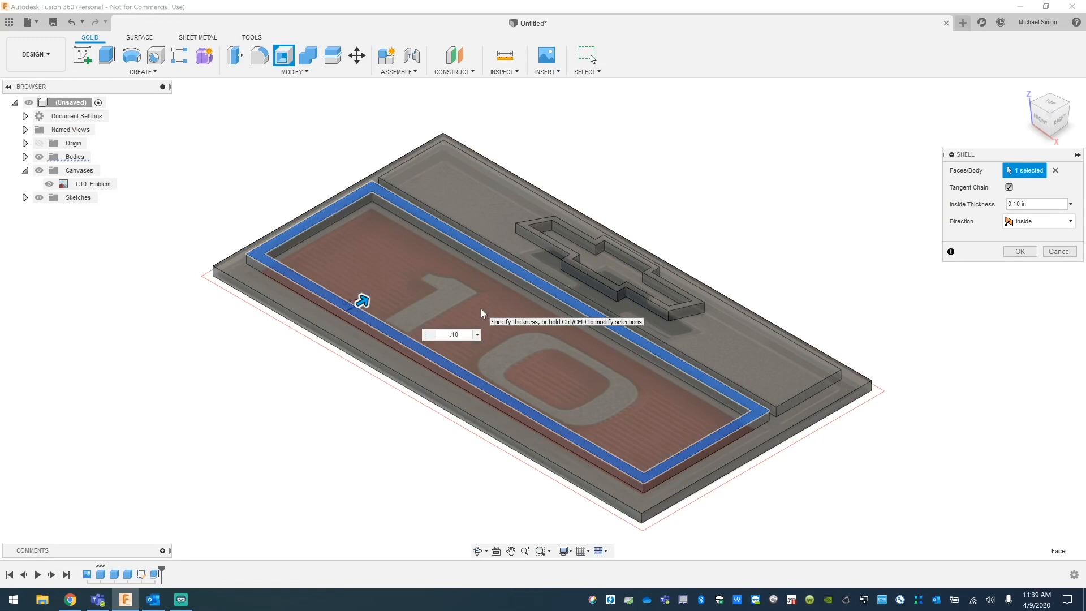
type("0.08")
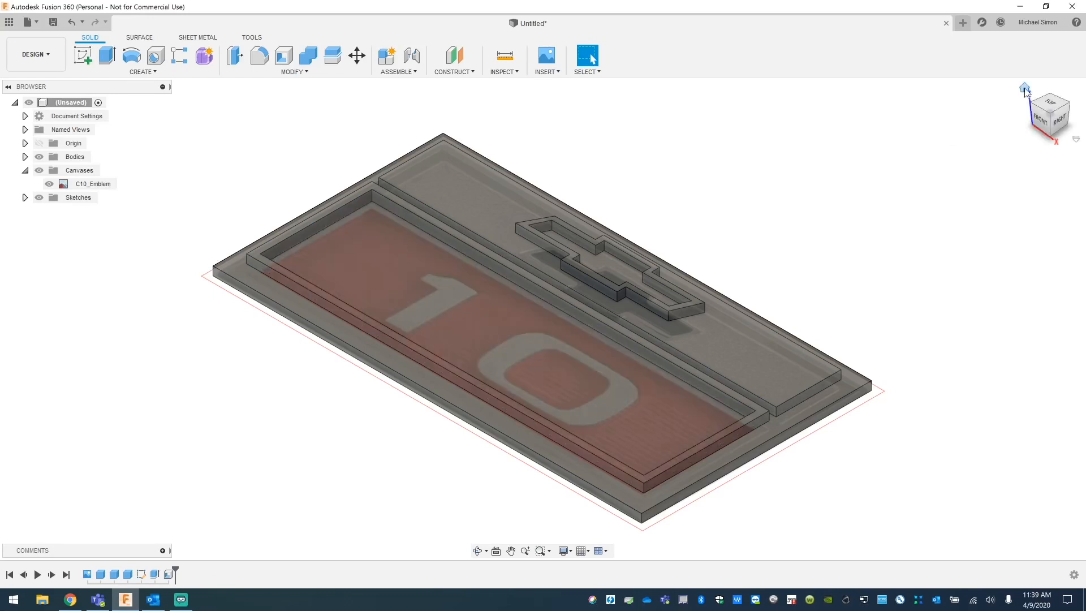
left_click(1047, 113)
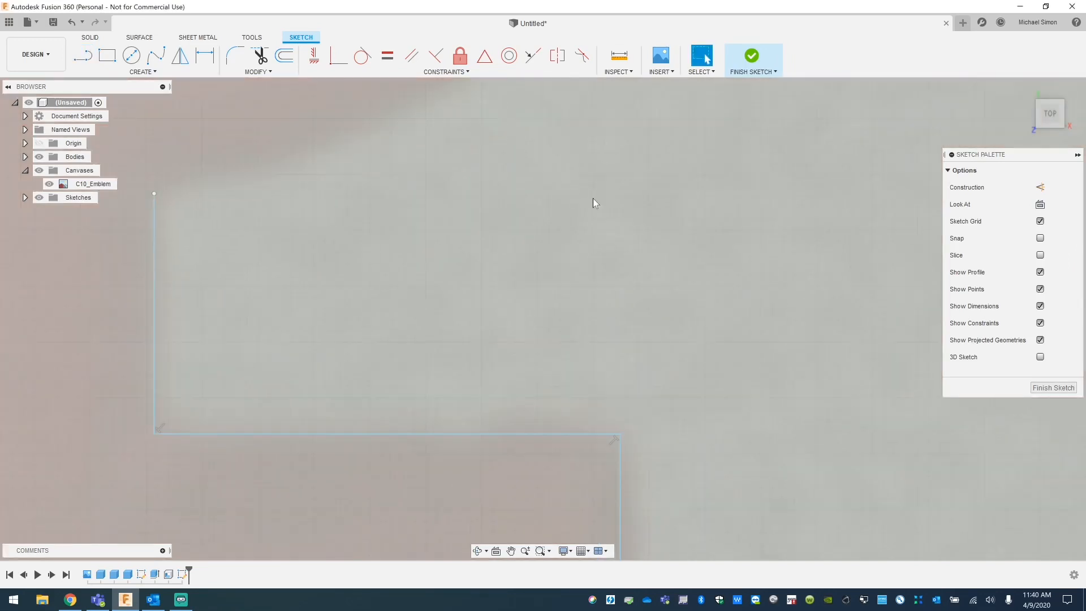
Trace the numeral 1 with a 3-Point Arc top corner and finish the sketch
left_click(141, 71)
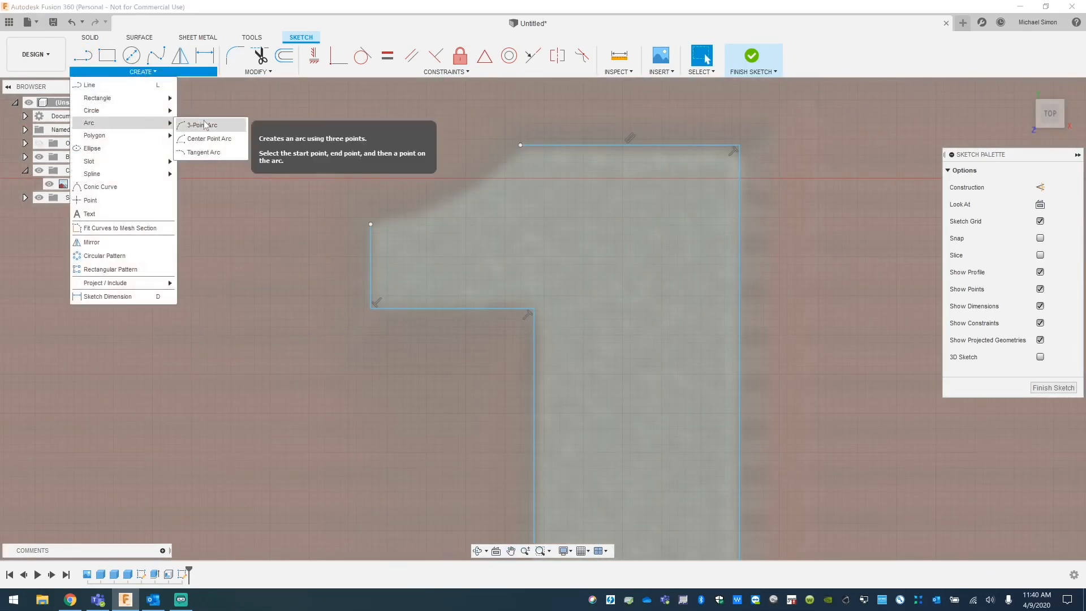
left_click(201, 125)
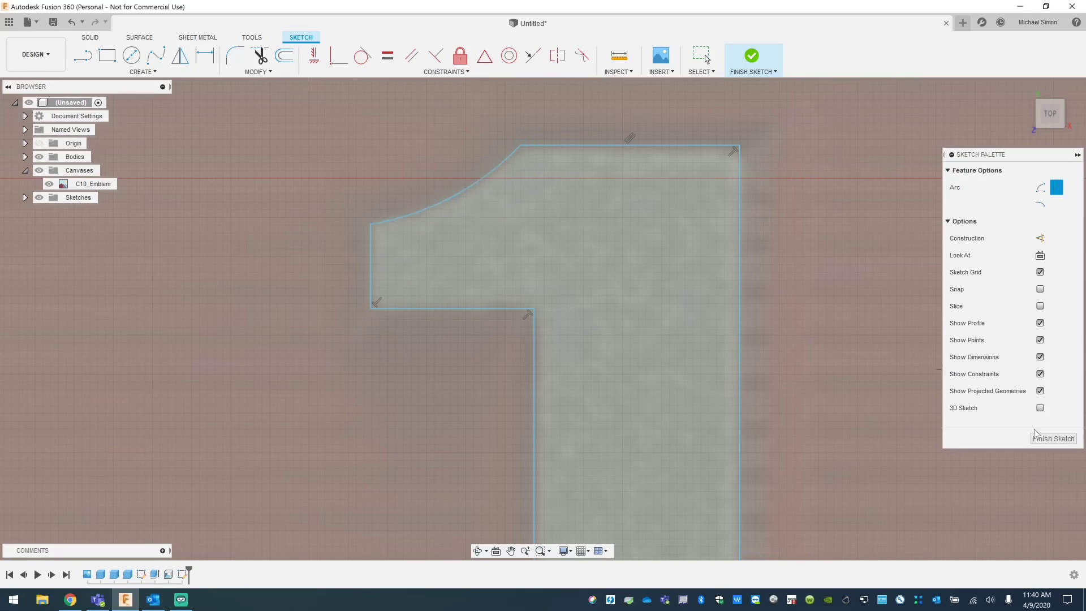
left_click(750, 54)
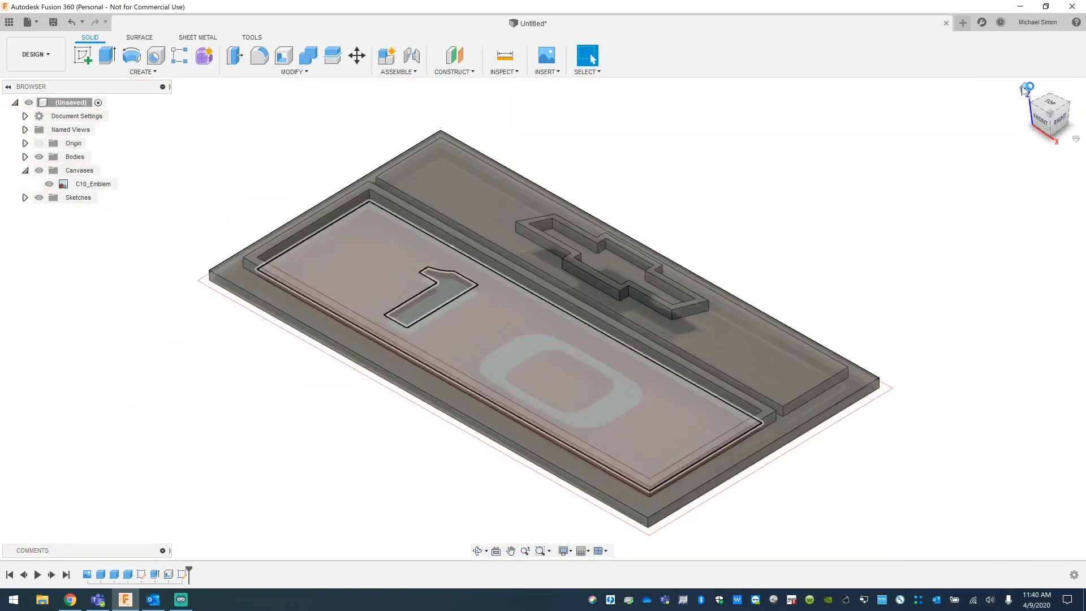
Extrude the numeral 1 profile into a raised solid and show the emblem photo again
left_click(83, 55)
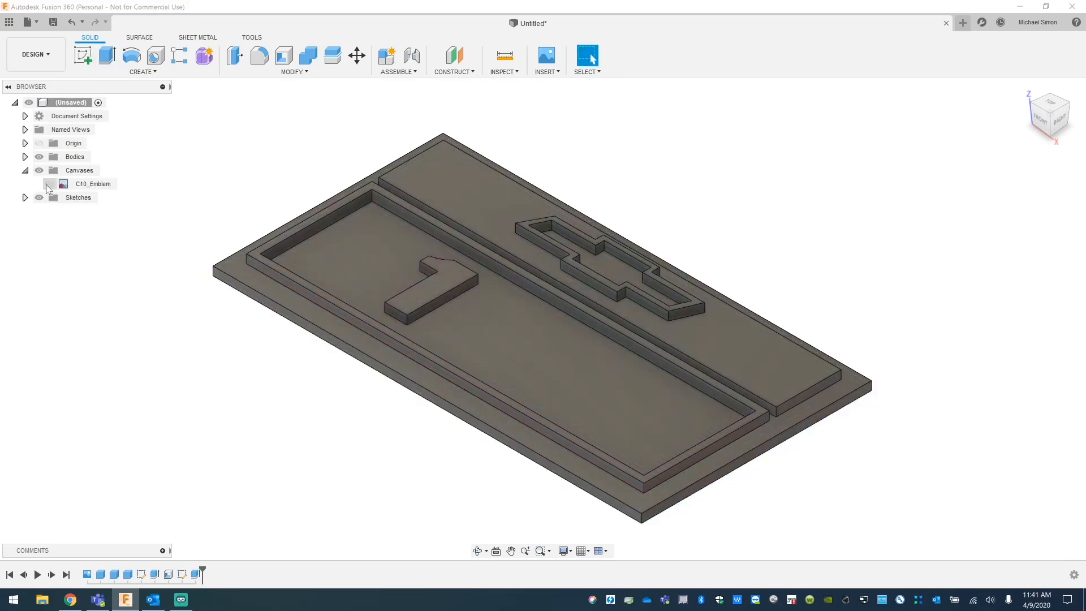
left_click(1048, 112)
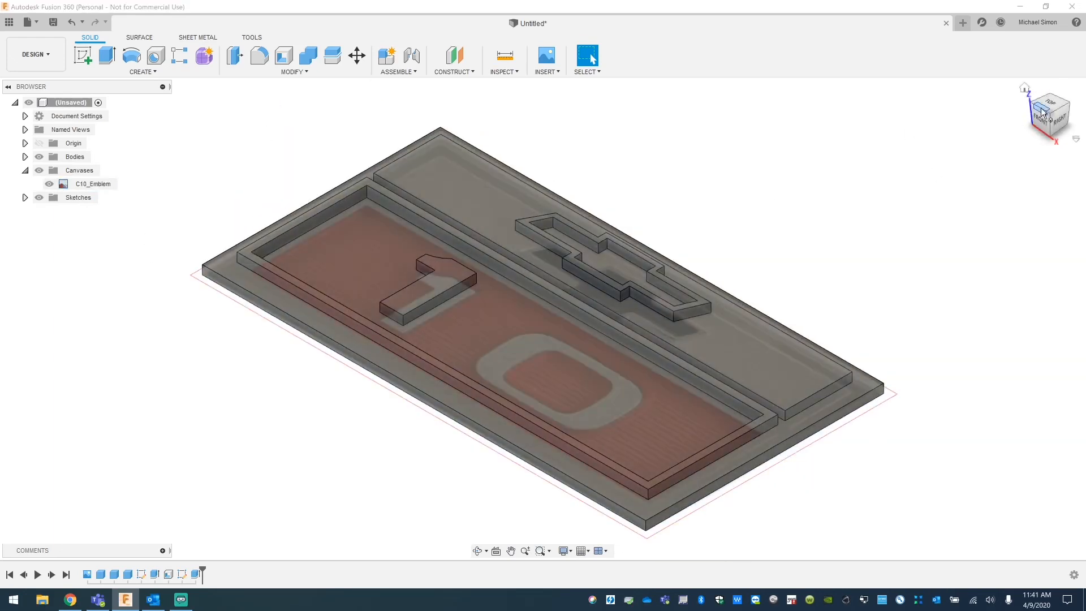
Start a sketch on the tray floor and begin tracing the 0 with a 3-Point Arc
left_click(1047, 113)
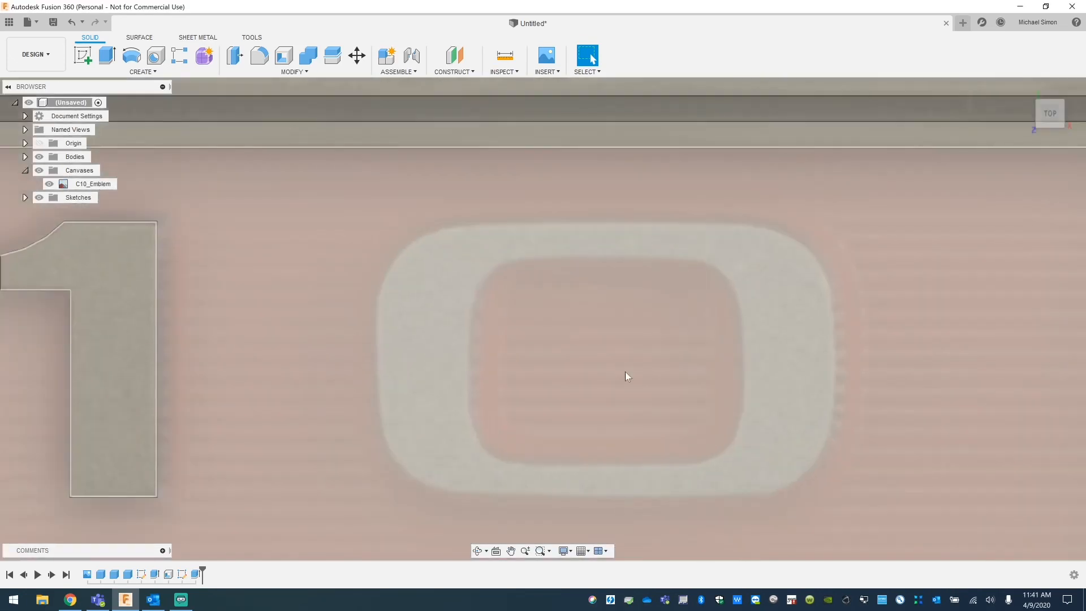
left_click(78, 197)
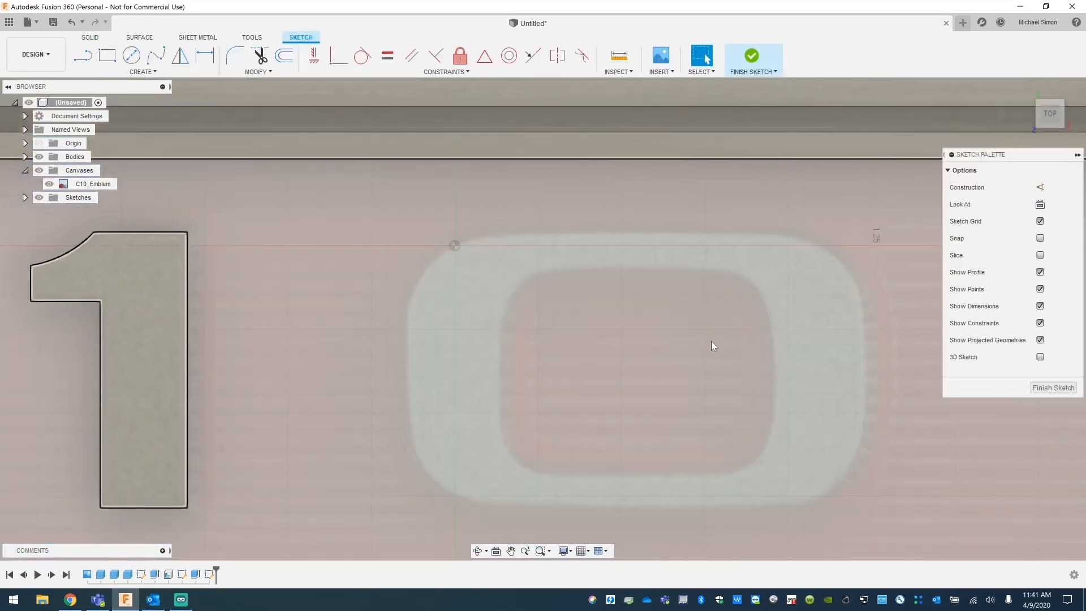
left_click(142, 71)
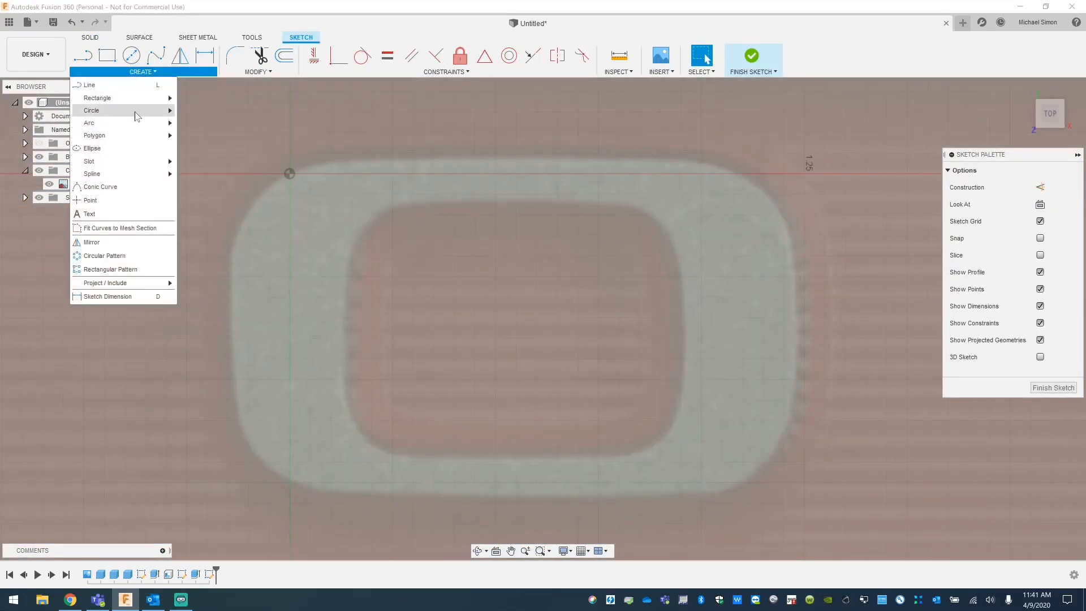
left_click(89, 122)
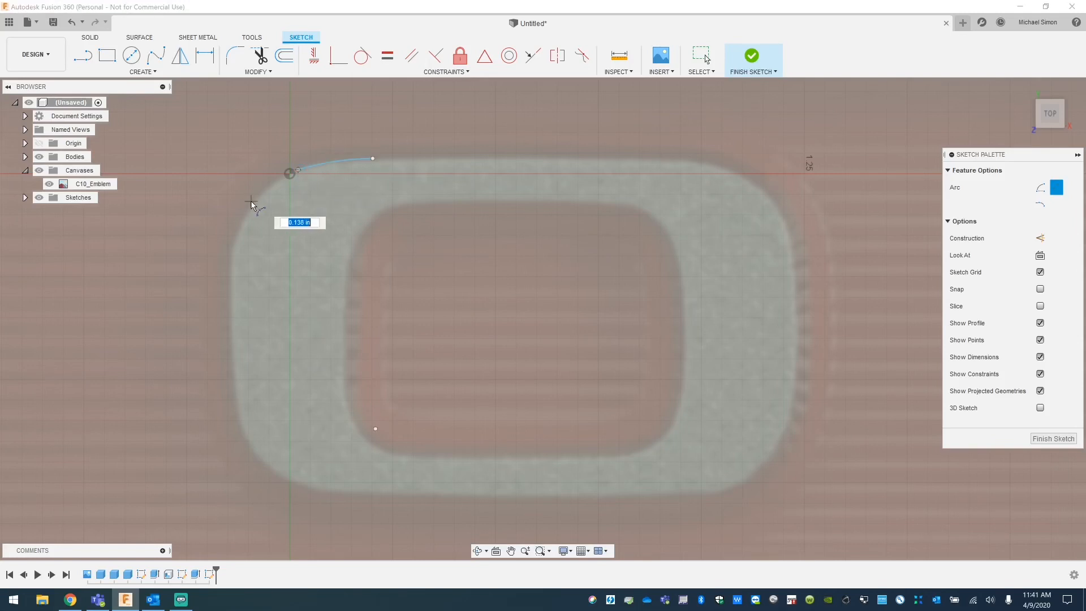
Trace the numeral 0's outer edge with 3-point arcs and lines until the profile closes
left_click(249, 210)
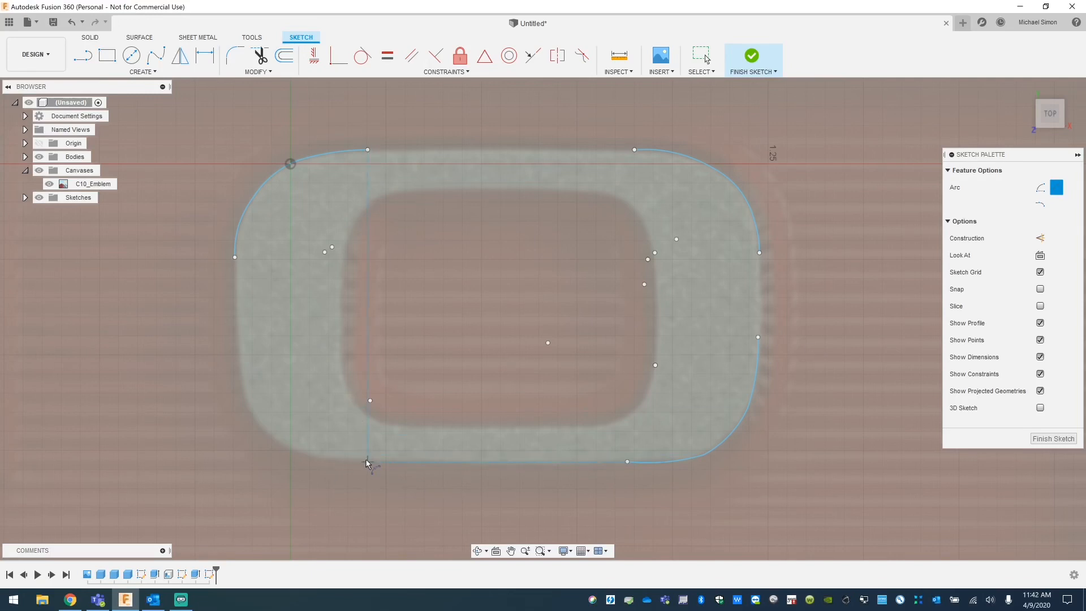
mouse_move(292, 450)
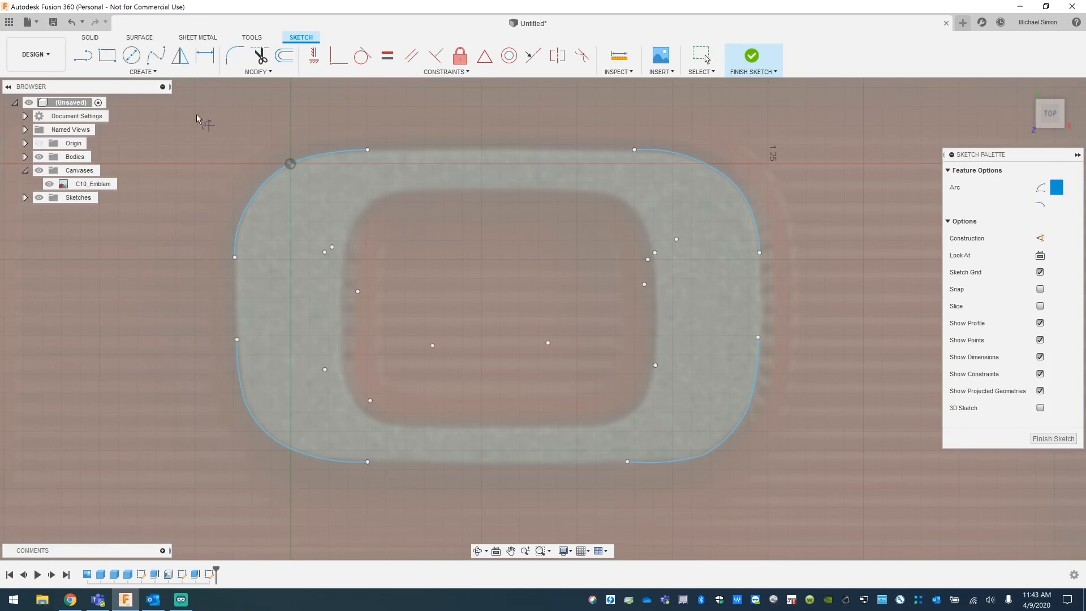
left_click(81, 55)
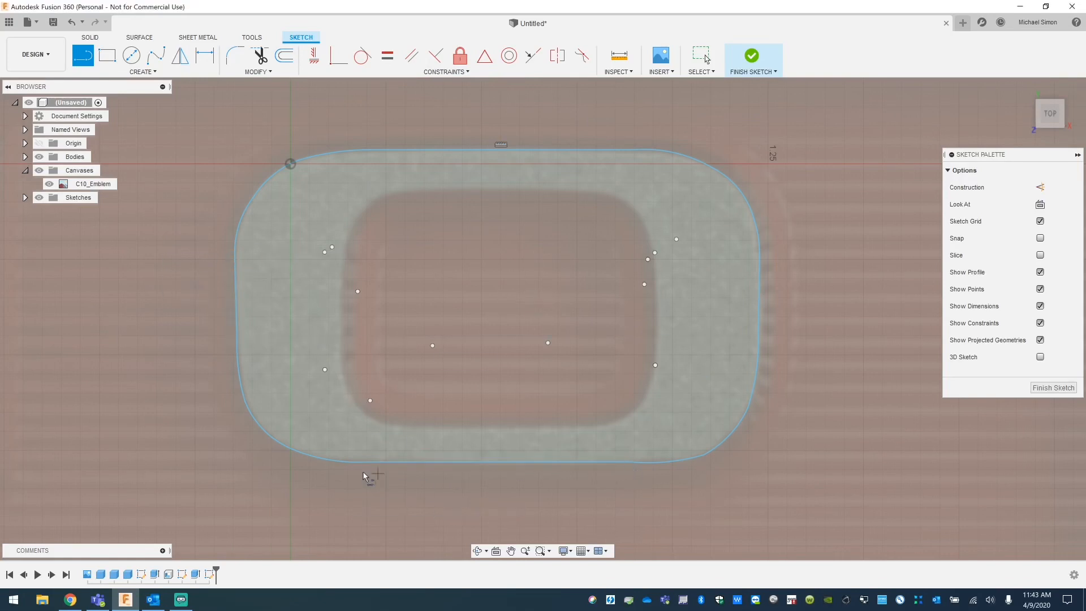
Begin tracing the 0's inner edge with a first arc along its upper-left curve
left_click(140, 71)
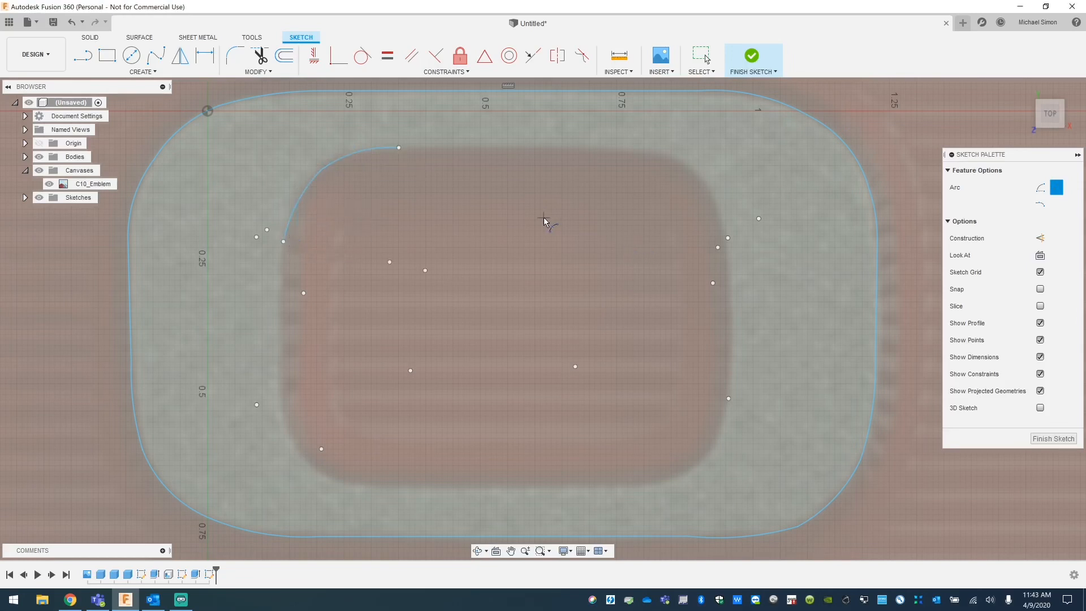
mouse_move(279, 407)
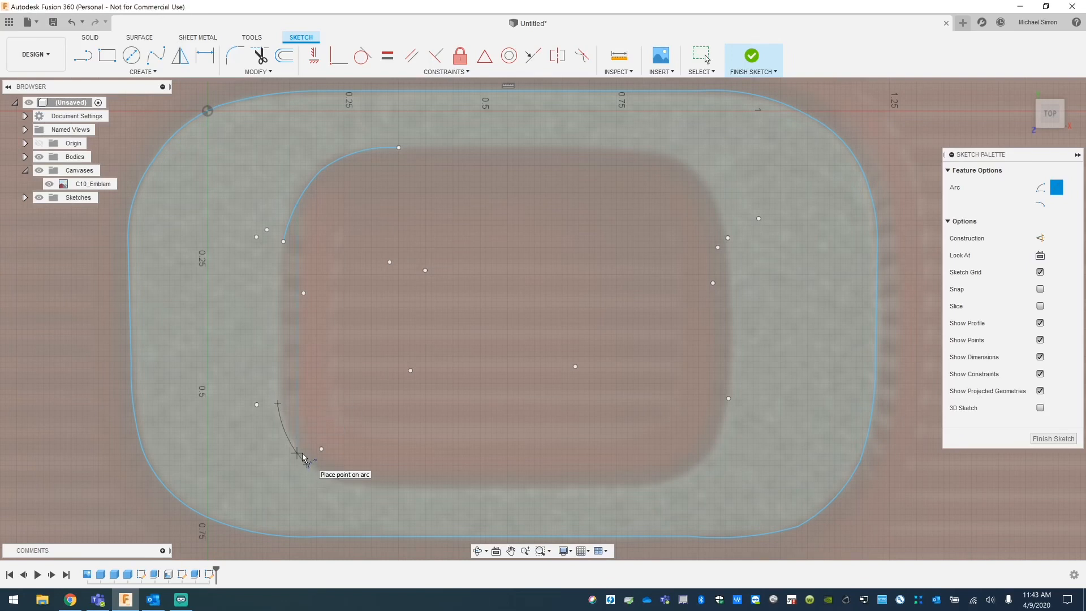
mouse_move(349, 488)
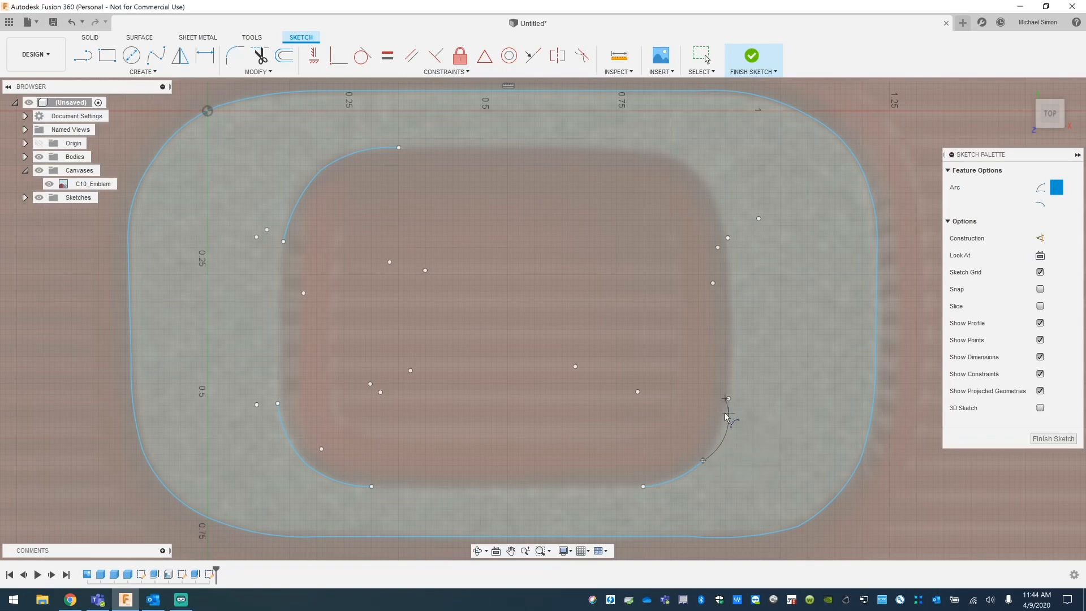
mouse_move(717, 437)
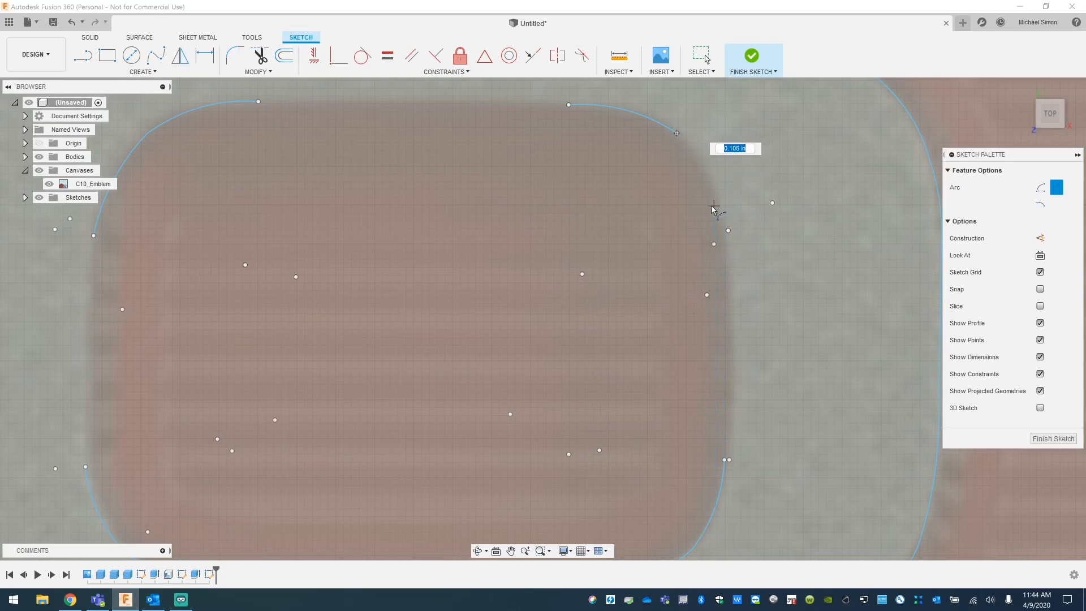
mouse_move(685, 161)
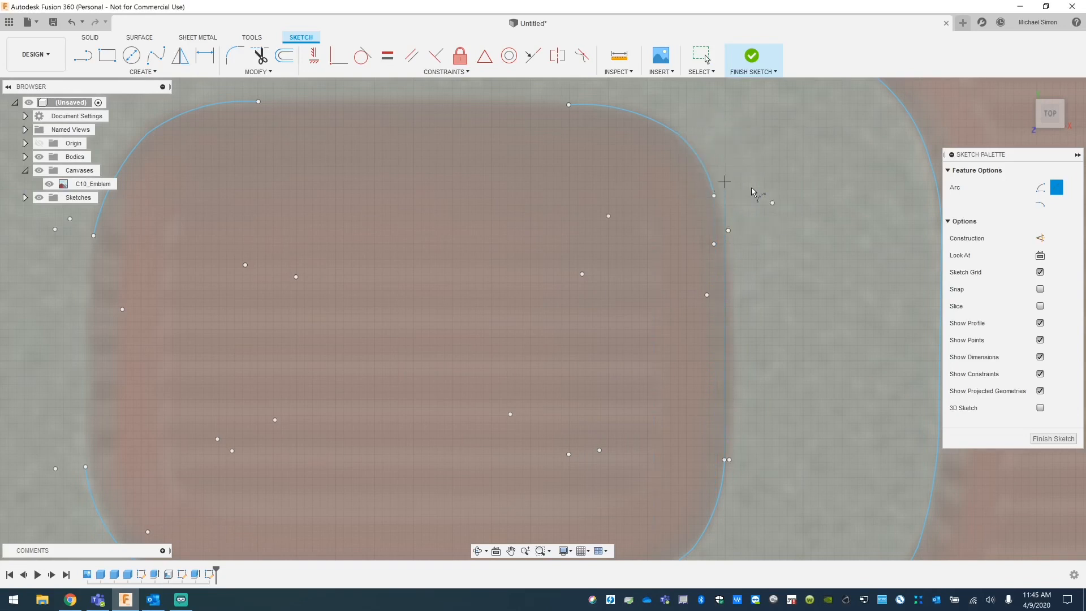
mouse_move(33, 54)
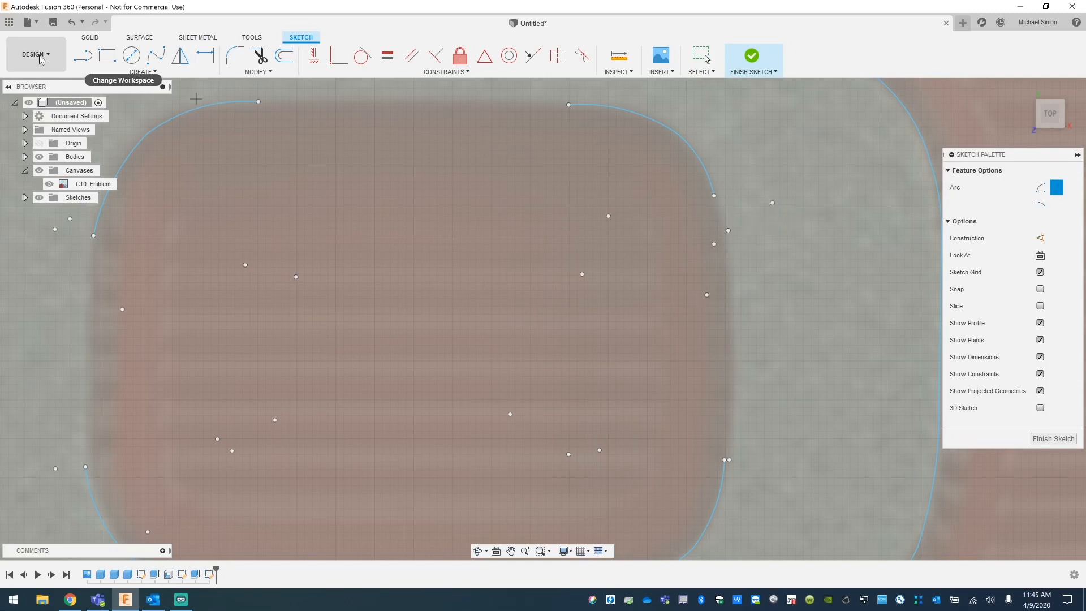
Trace the 0's inner outline across its top and around the upper-right rounded corner
left_click(72, 23)
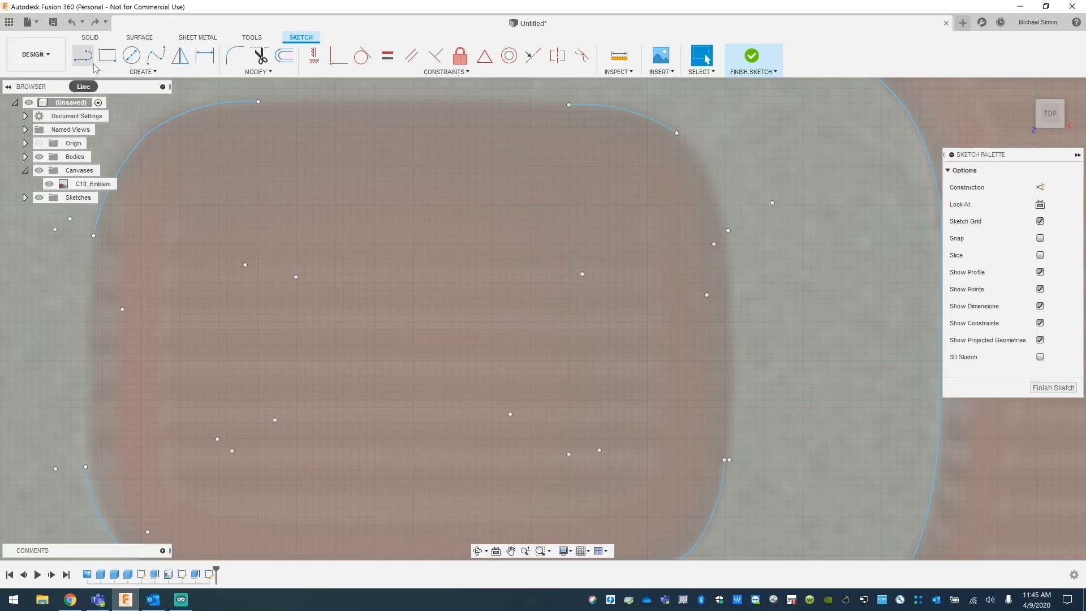
left_click(143, 72)
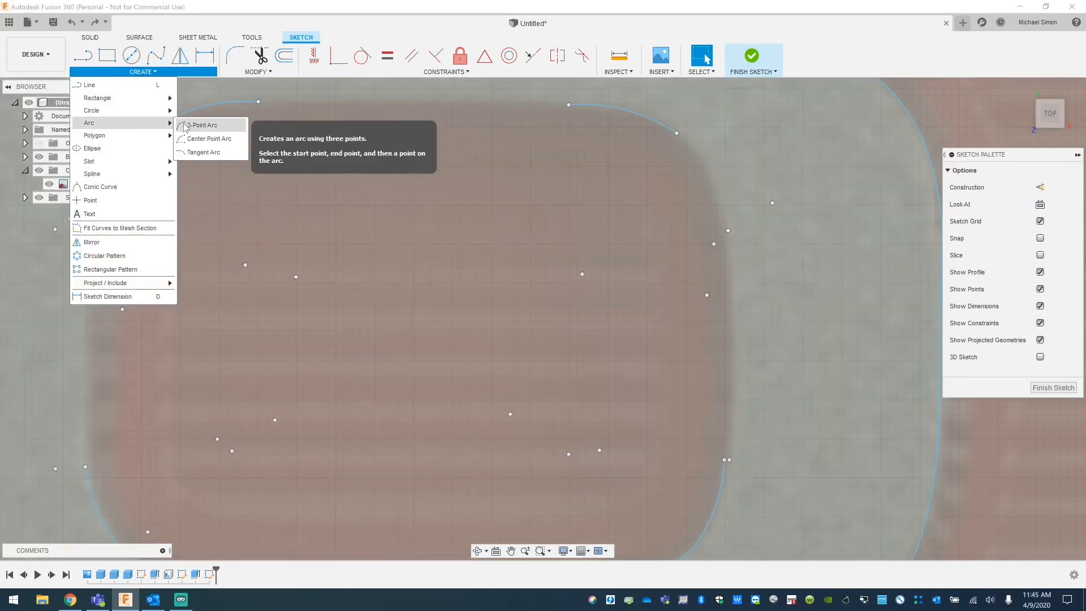
left_click(202, 125)
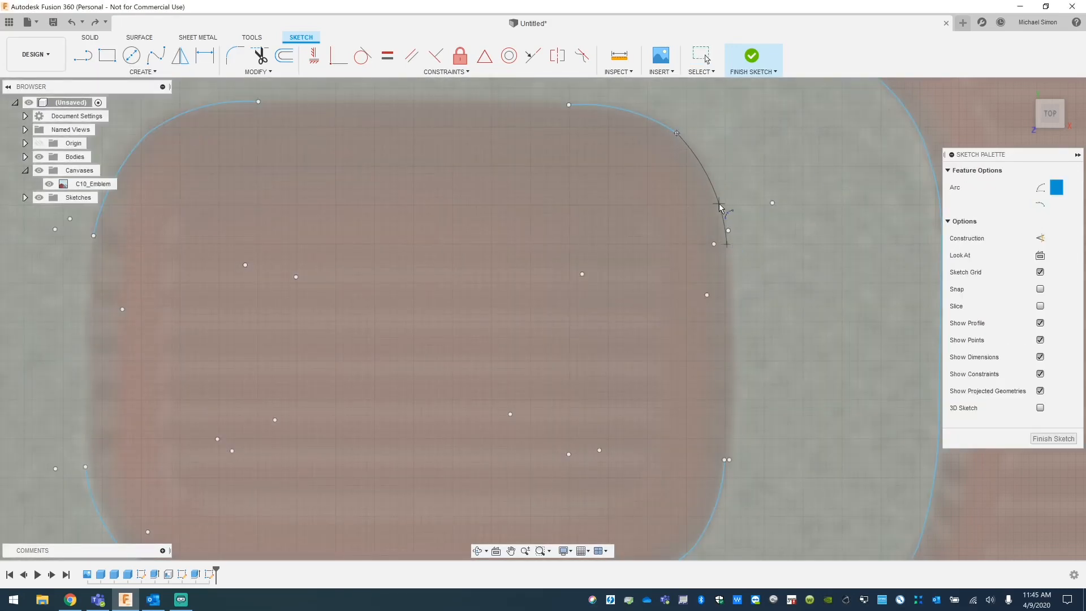
left_click(81, 55)
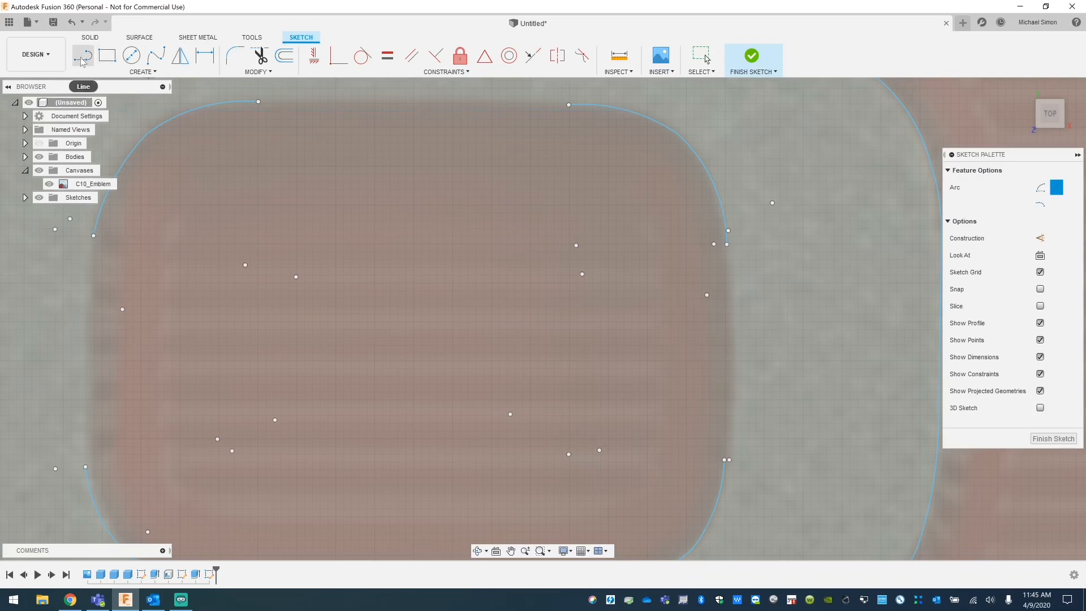
left_click(83, 57)
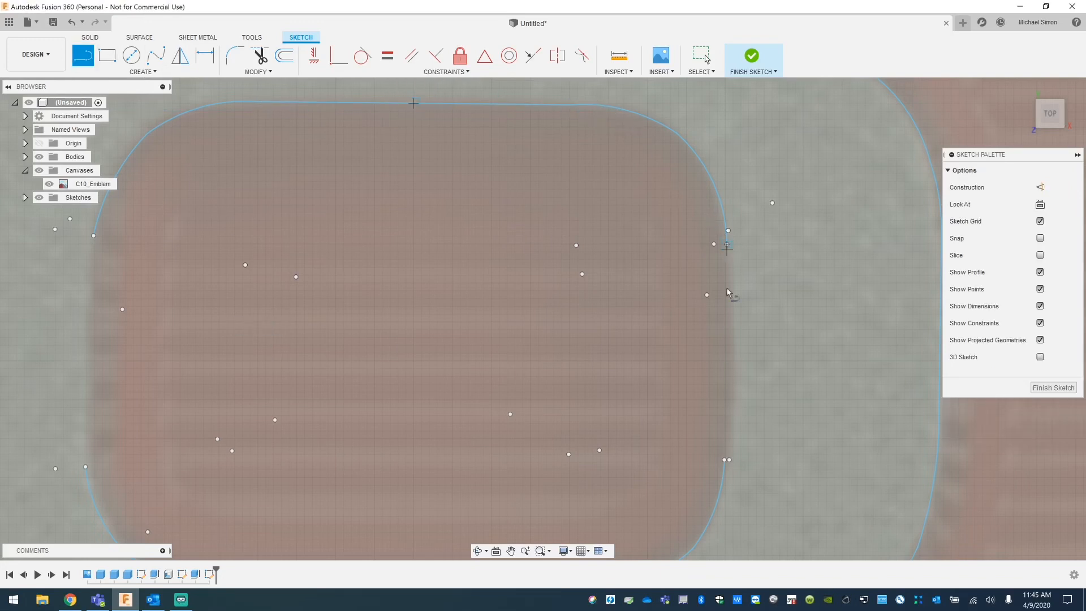
mouse_move(111, 242)
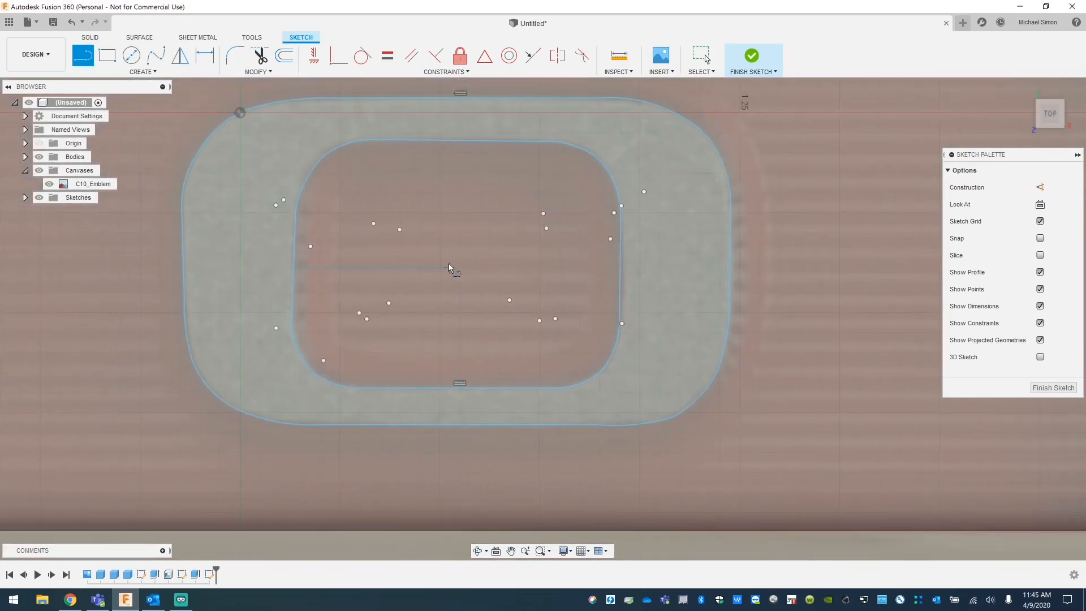
Finish the sketch, extrude the 0 ring raised beside the 1, and toggle the C10_Emblem canvas
left_click(753, 55)
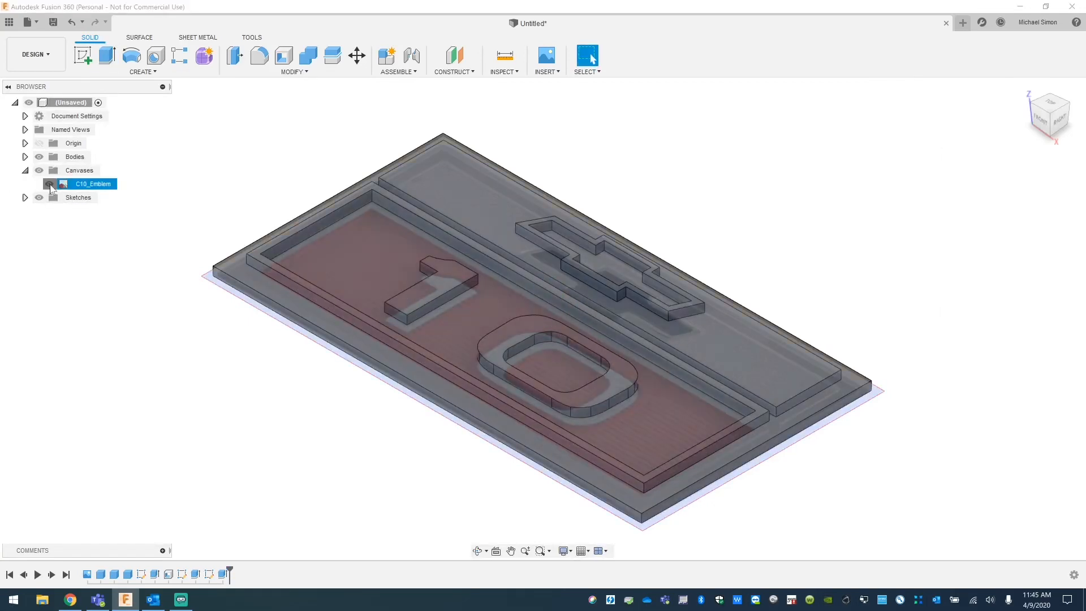
left_click(1048, 112)
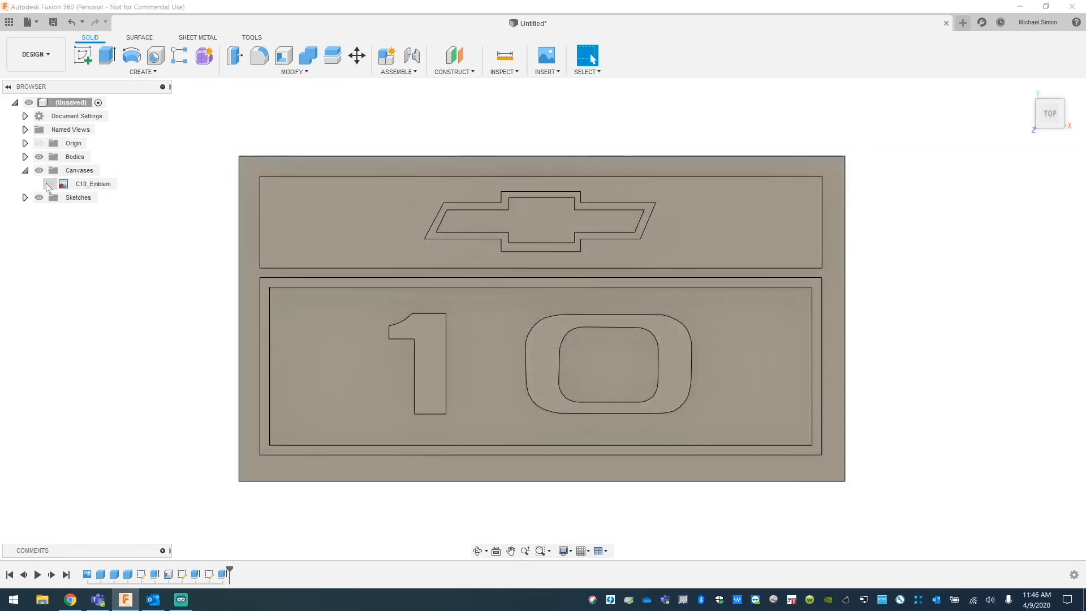
left_click(49, 183)
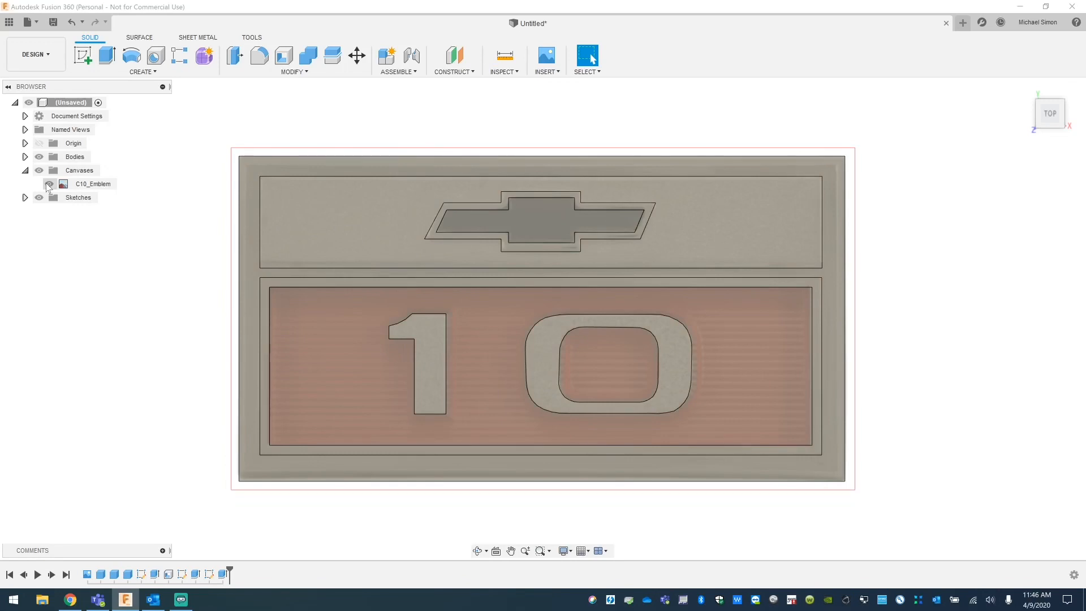
left_click(49, 183)
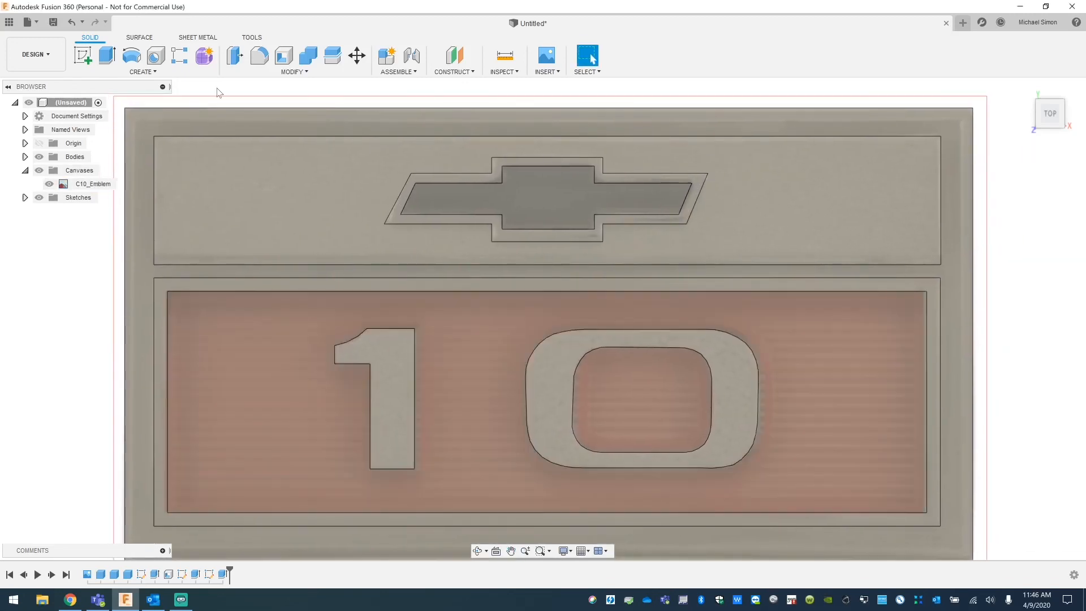
Sketch a 2-point rectangle on the plate's top face following its outer edge, then finish
left_click(142, 71)
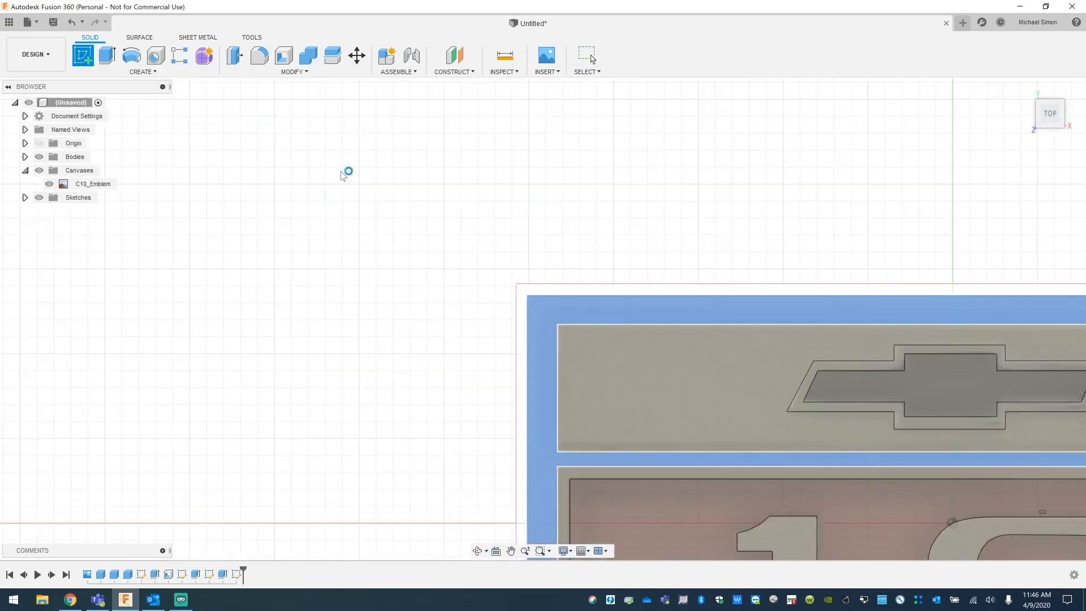
left_click(109, 56)
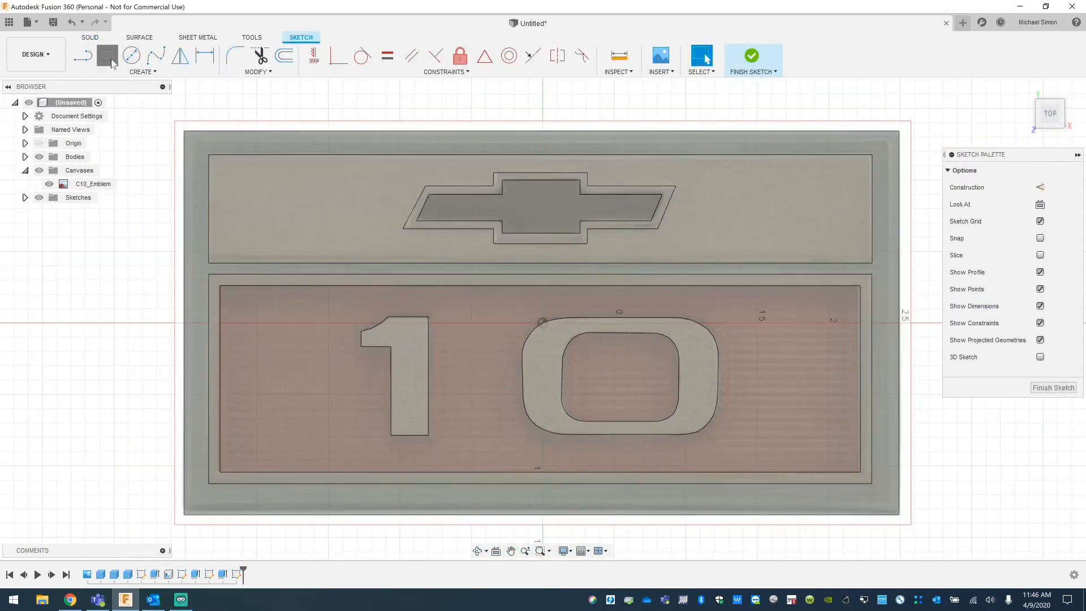
left_click(107, 55)
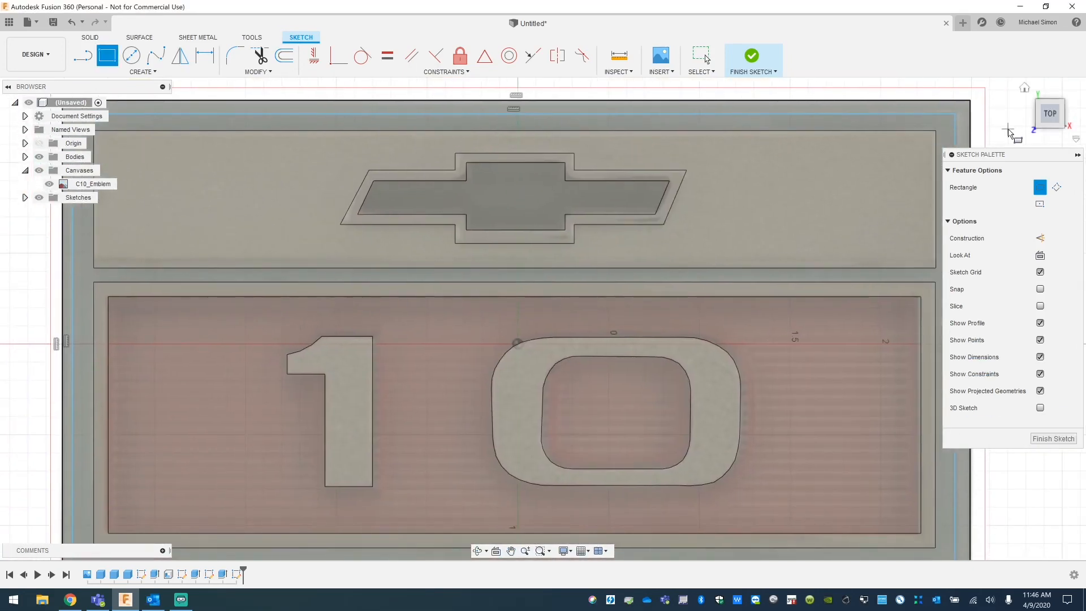
left_click(753, 54)
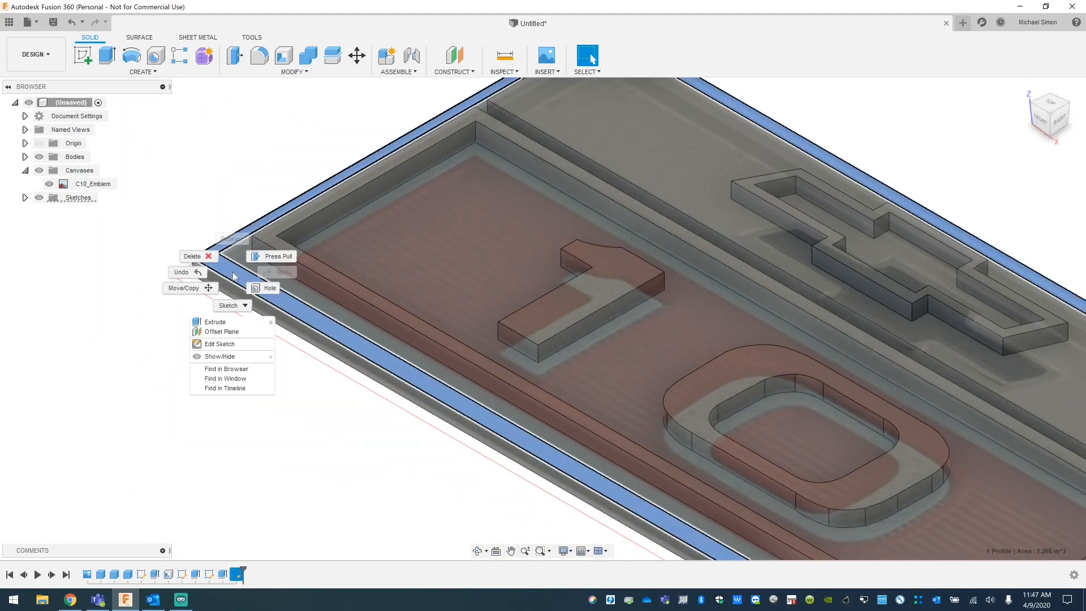
Extrude the border into a raised lip, hide the canvas, and show the emblem in four viewports
left_click(214, 321)
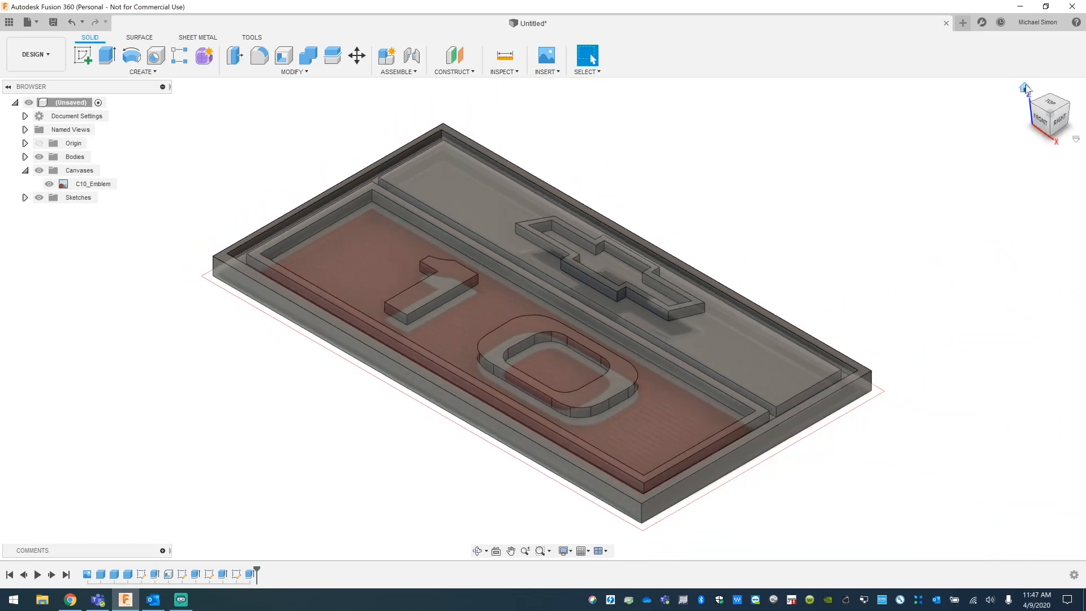
left_click(49, 183)
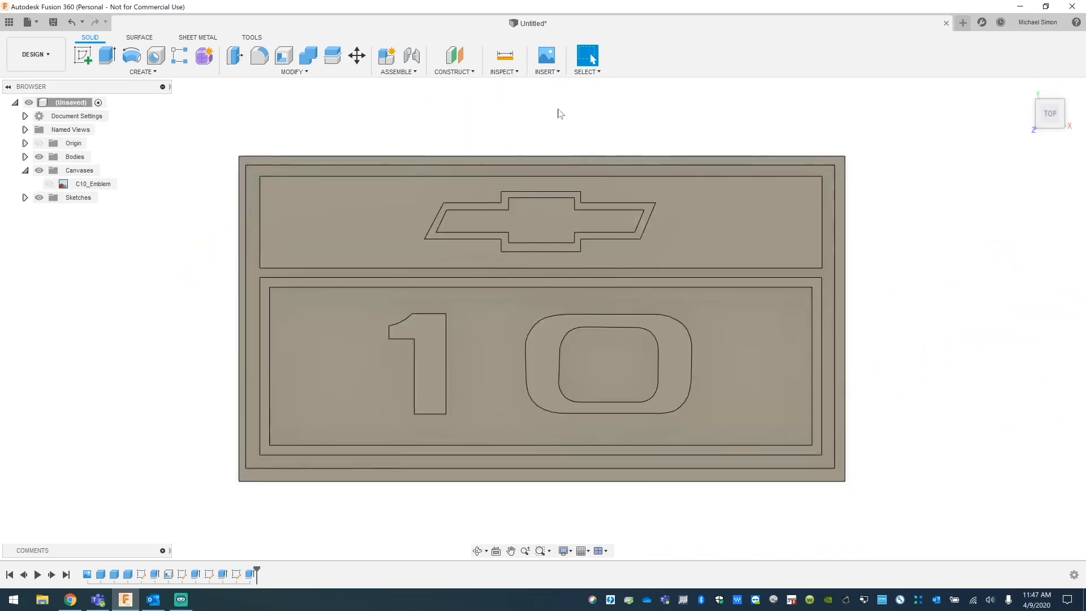
left_click(48, 183)
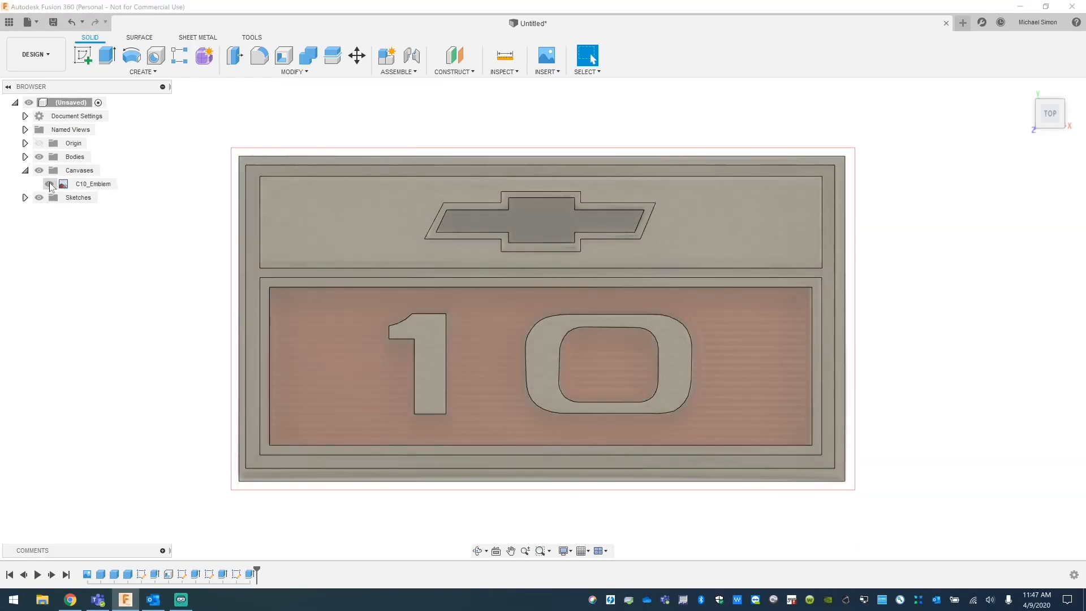
left_click(598, 551)
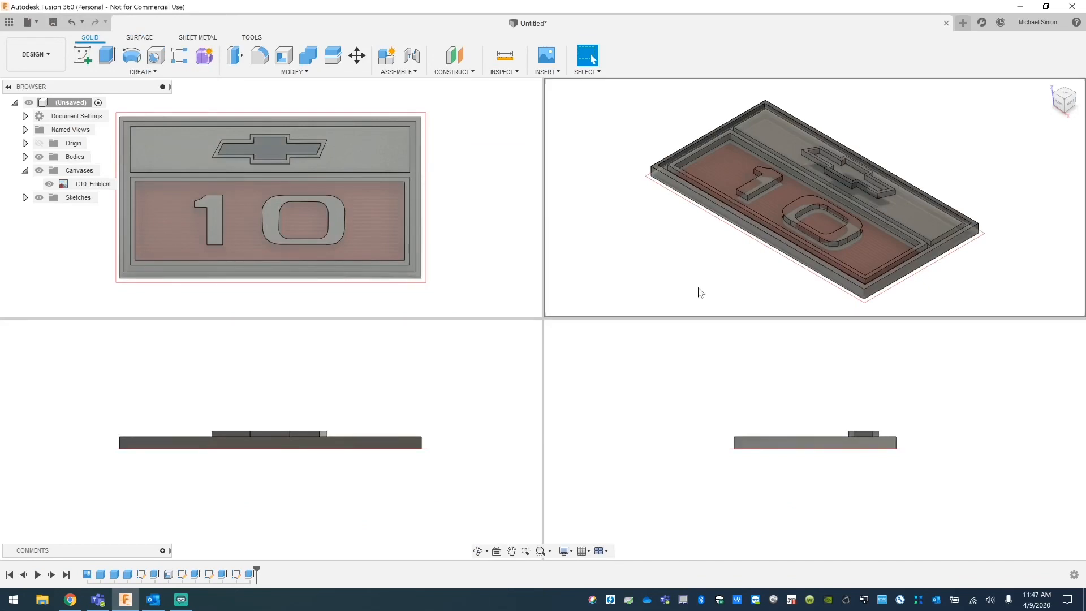
left_click(49, 183)
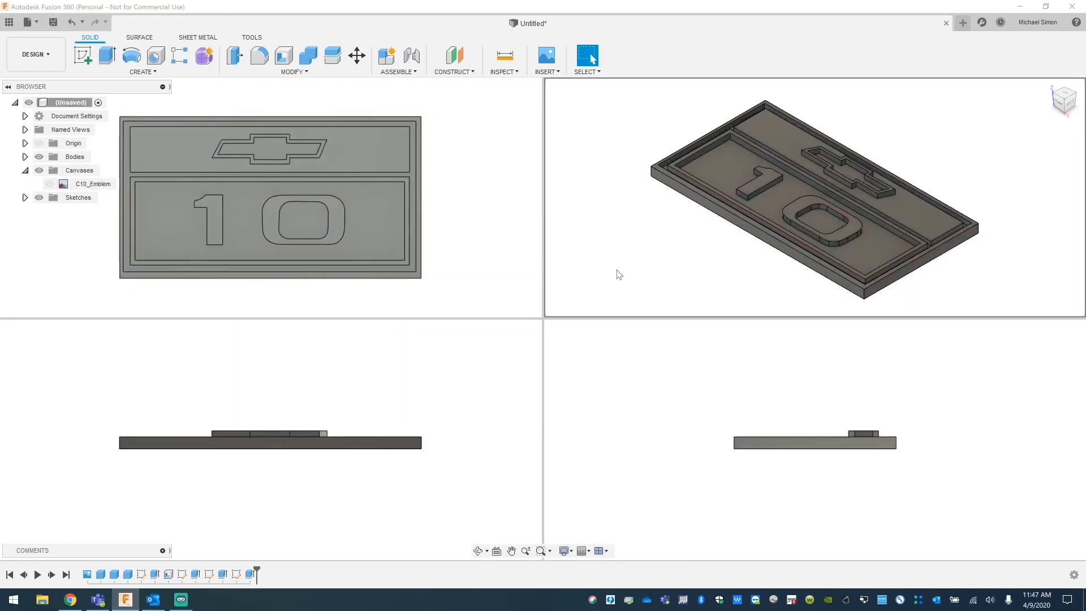